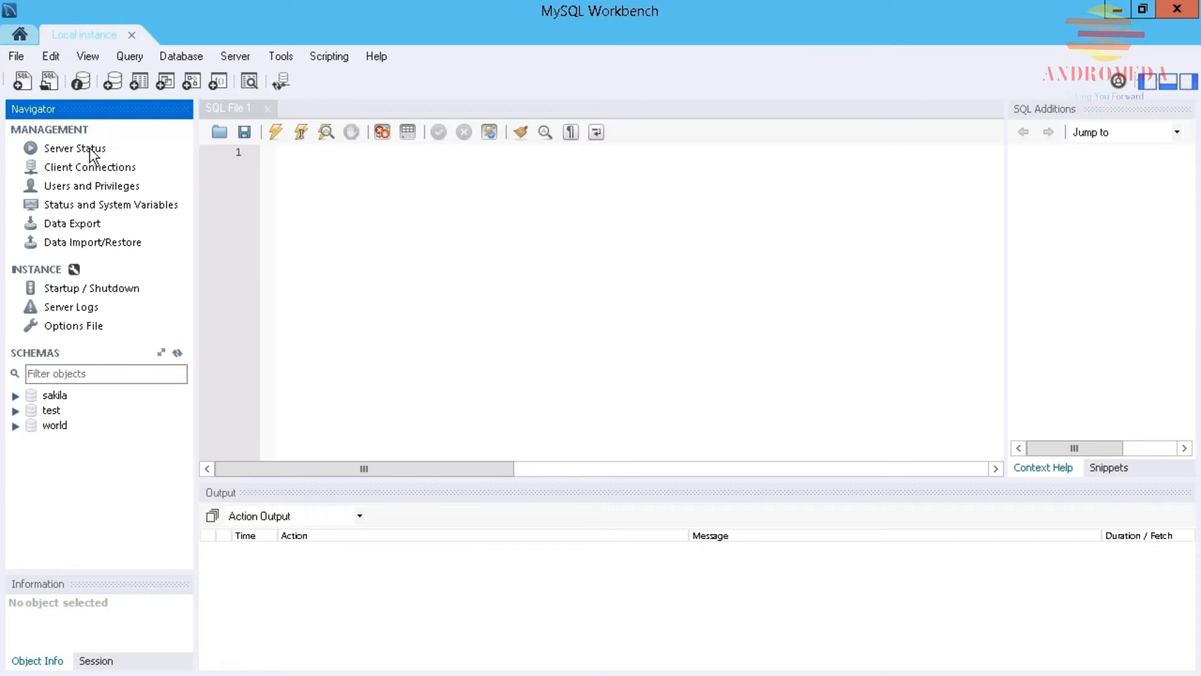
Step: Open the Server Status page for the Local instance from the Navigator
{"action": "left_click", "coordinate": [74, 148]}
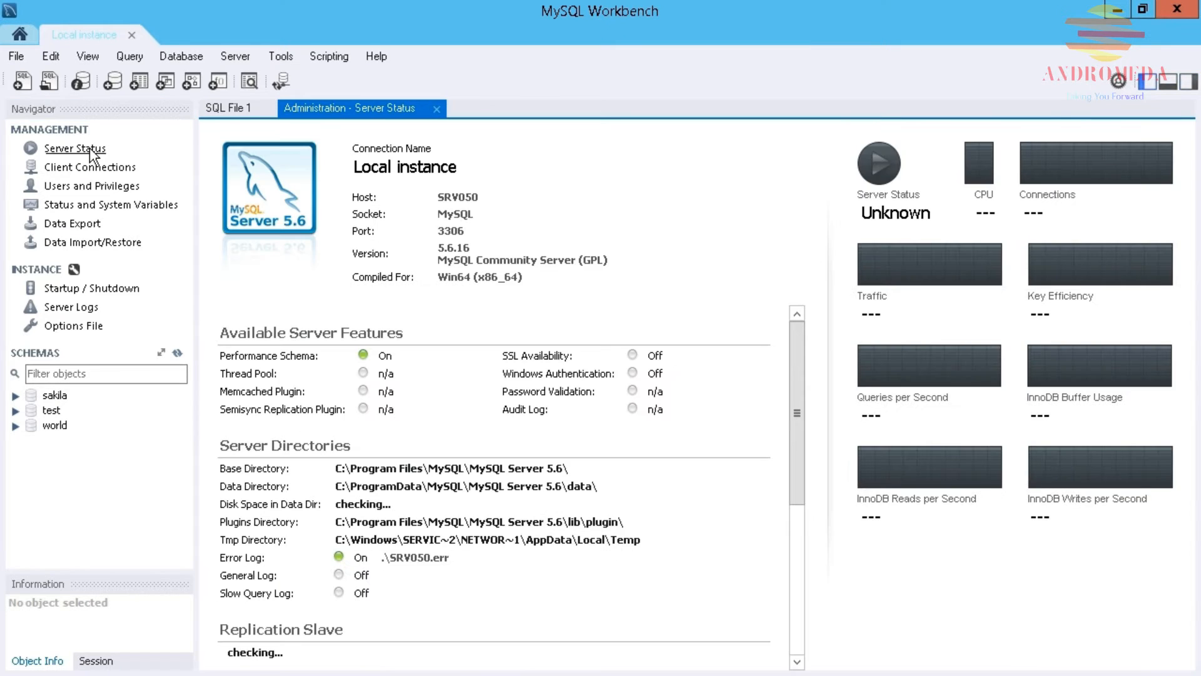
{"action": "mouse_move", "coordinate": [399, 215]}
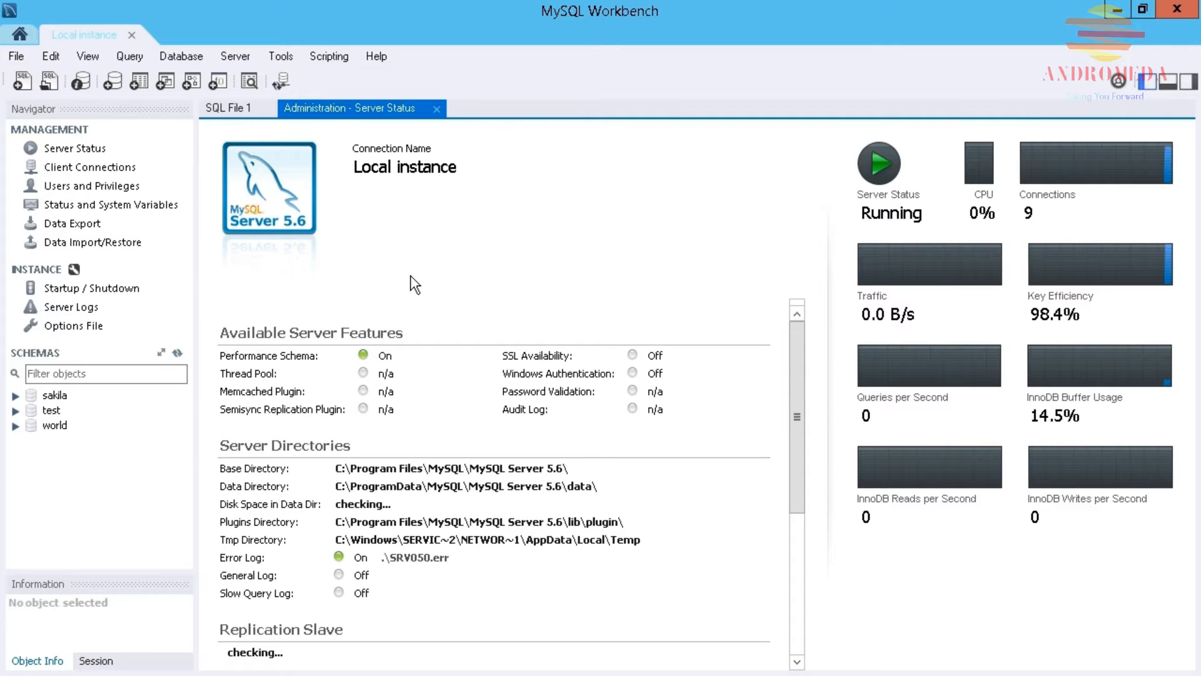
{"action": "mouse_move", "coordinate": [407, 361]}
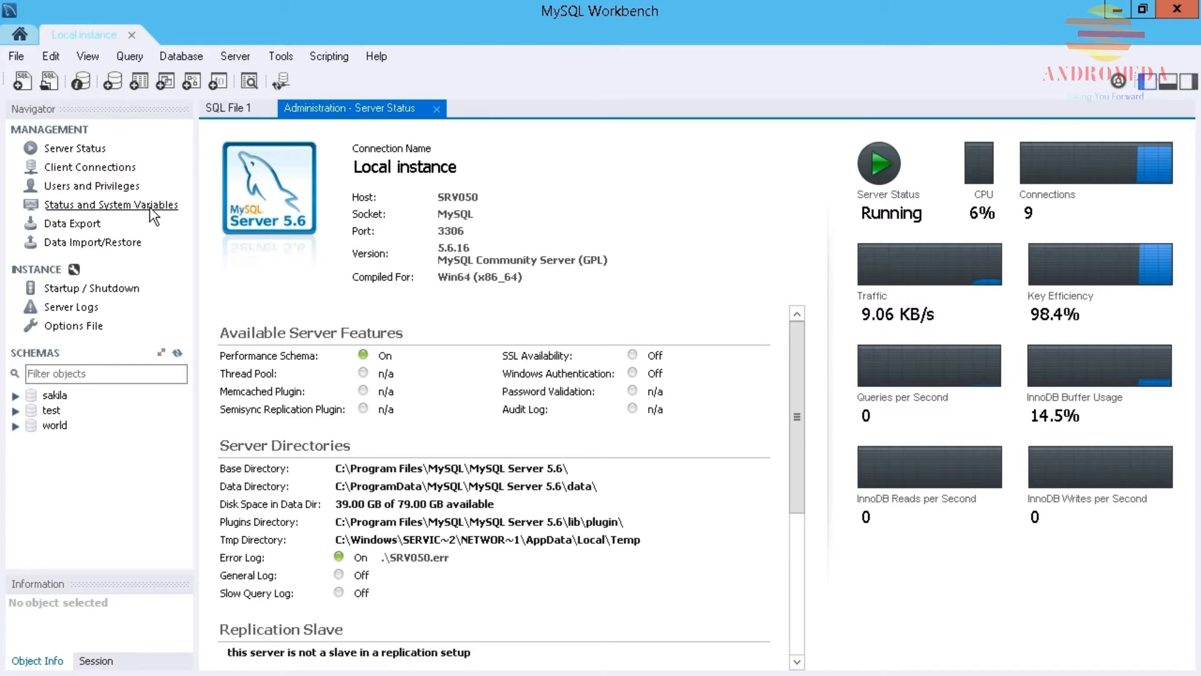
Step: Open Status and System Variables and show the All status variables category
{"action": "left_click", "coordinate": [109, 205]}
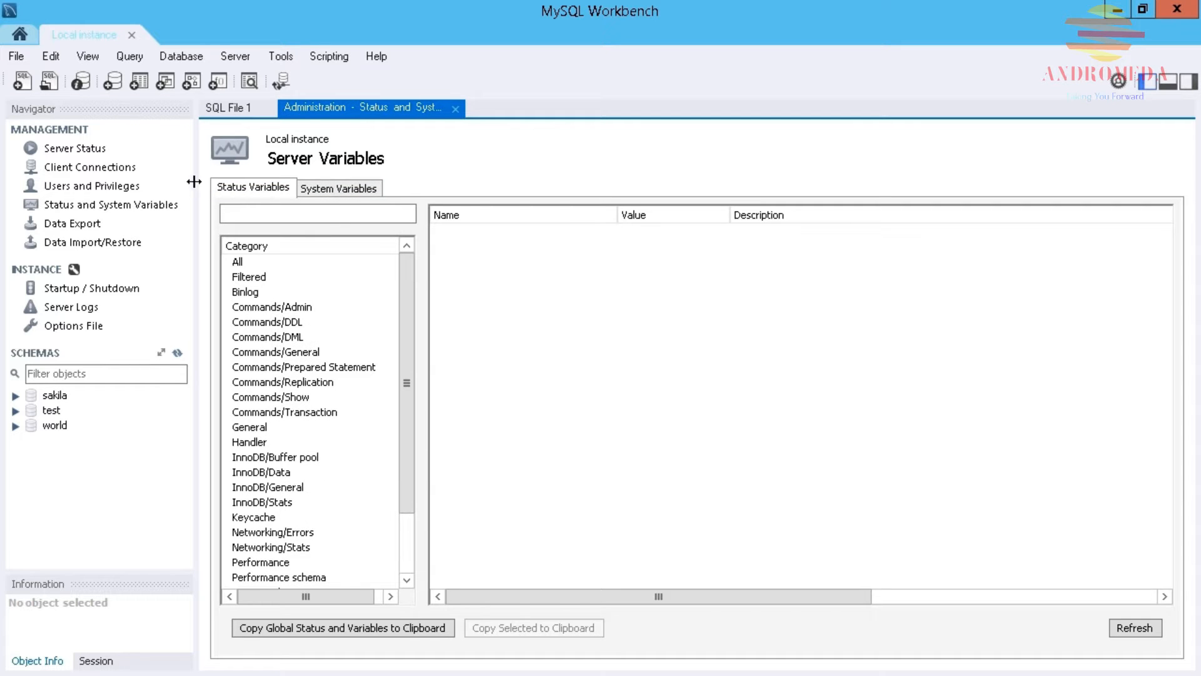
{"action": "mouse_move", "coordinate": [356, 307]}
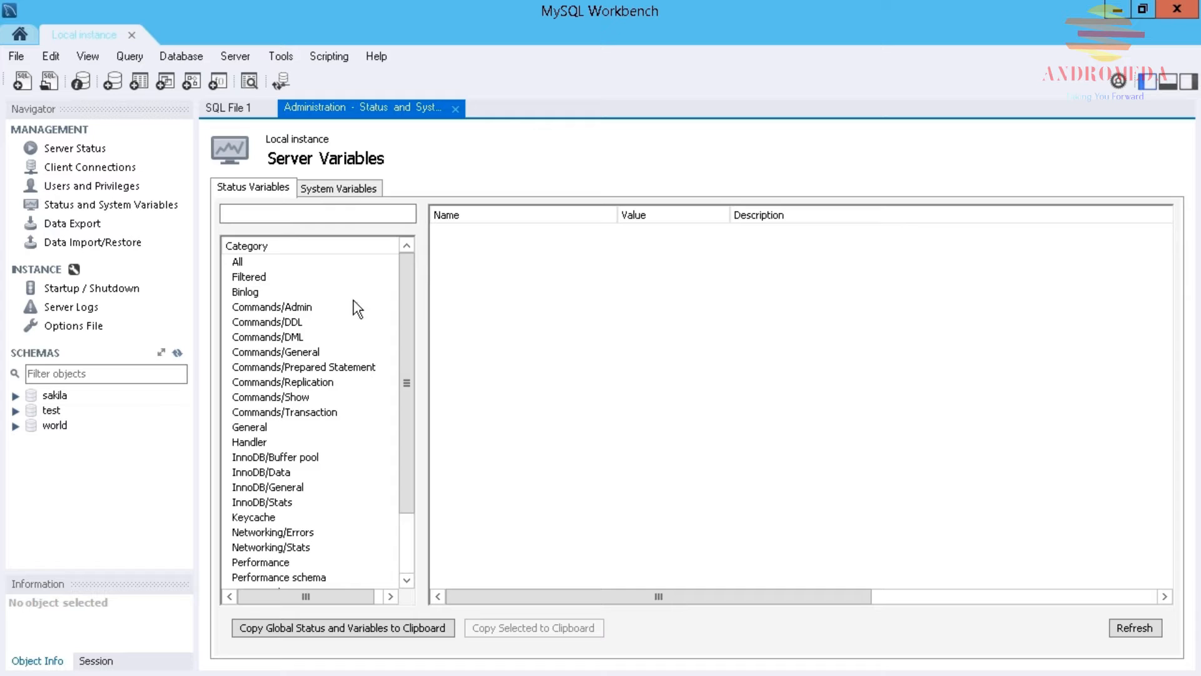
{"action": "mouse_move", "coordinate": [271, 279]}
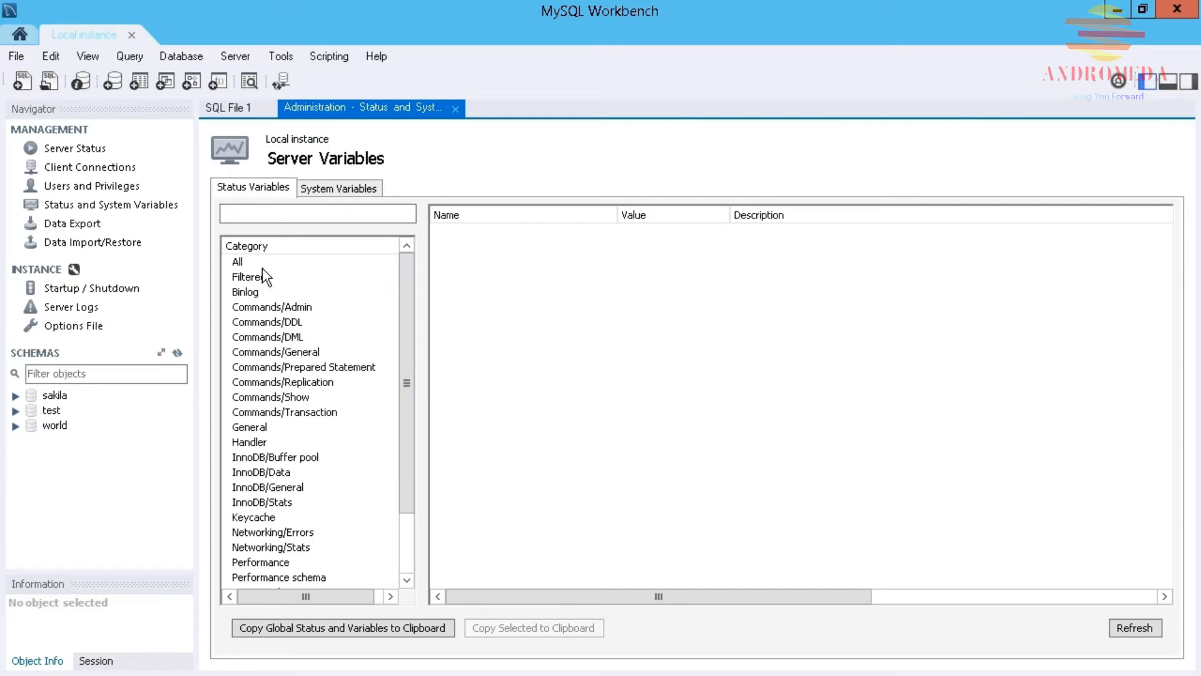
{"action": "mouse_move", "coordinate": [248, 269]}
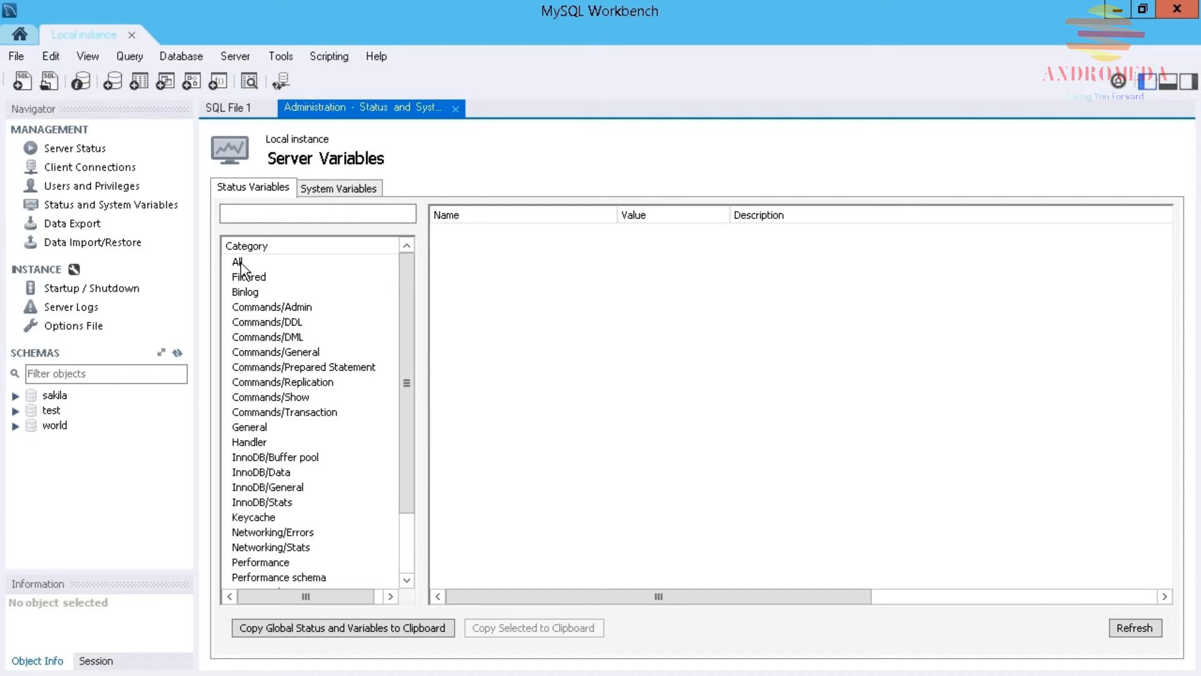
{"action": "left_click", "coordinate": [236, 262]}
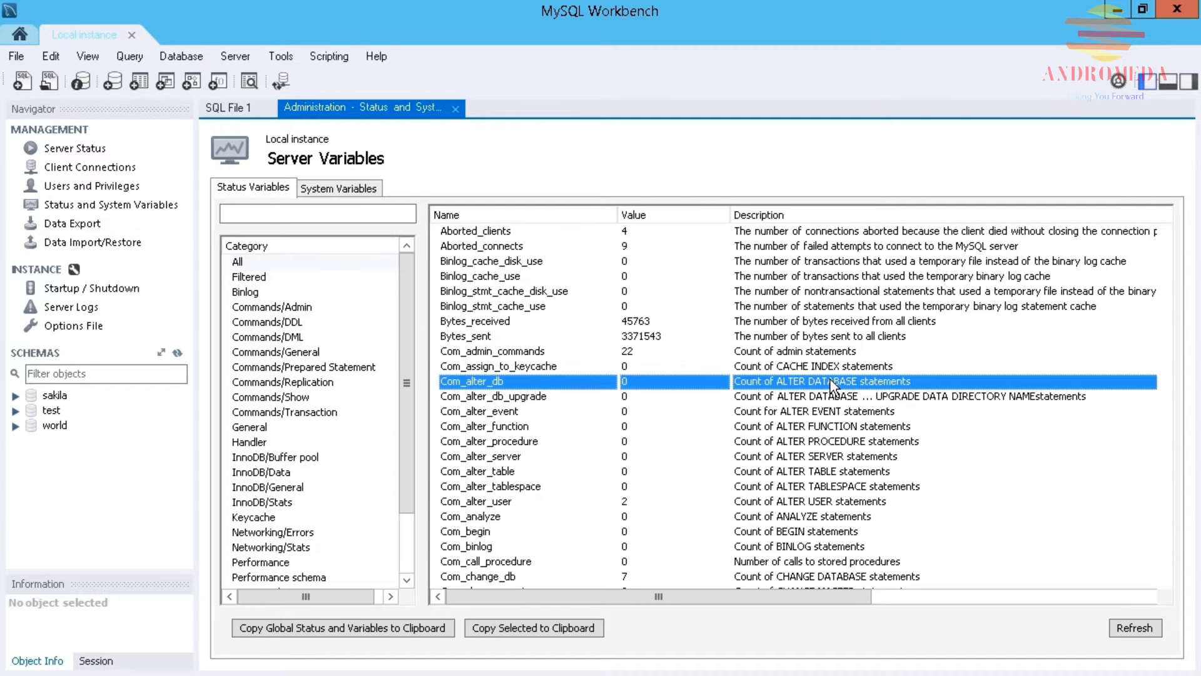
{"action": "mouse_move", "coordinate": [971, 326]}
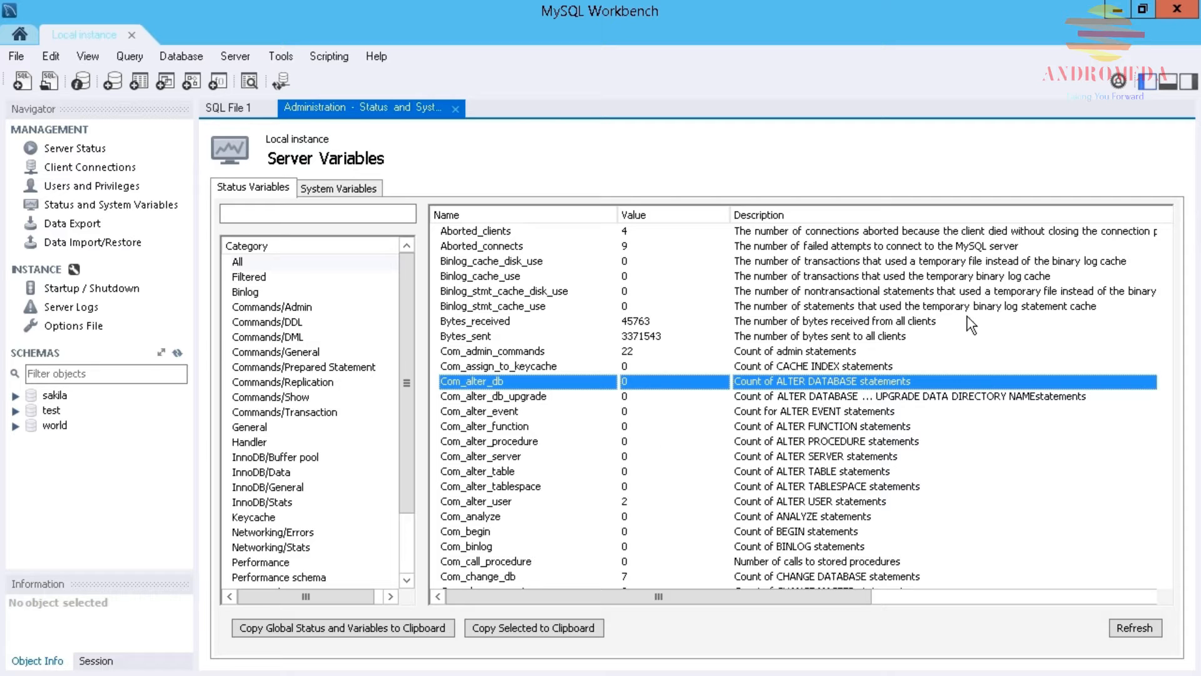
{"action": "mouse_move", "coordinate": [671, 490]}
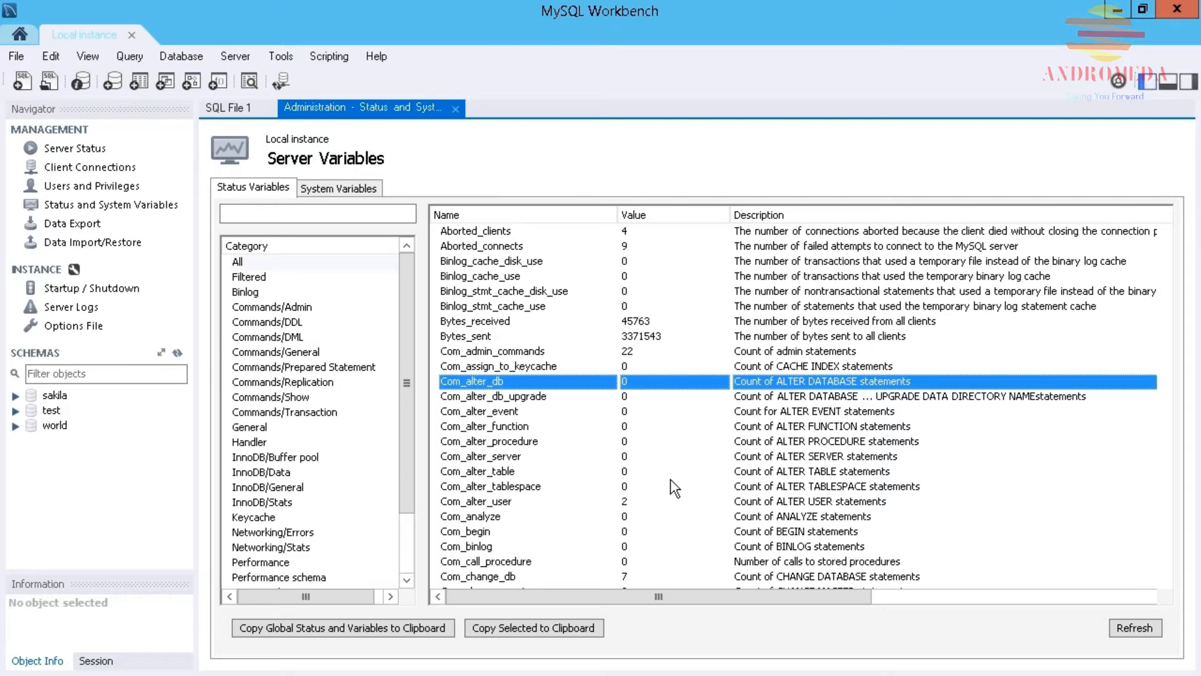
{"action": "mouse_move", "coordinate": [256, 365]}
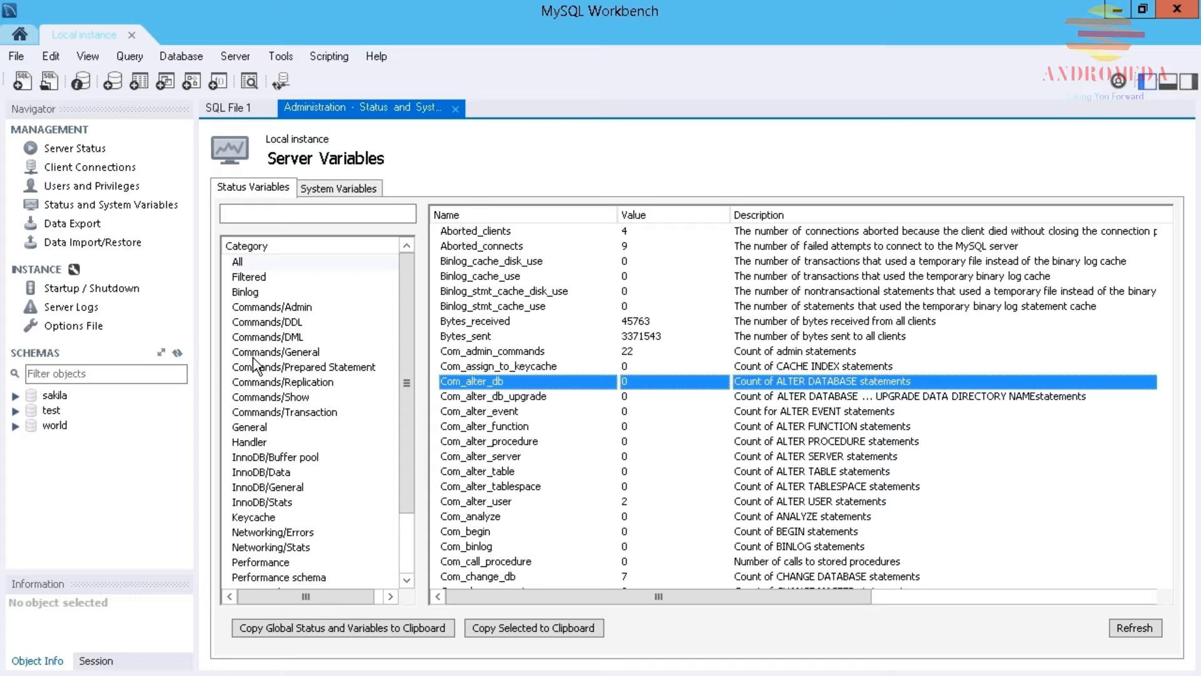
Step: Browse Commands/General, General, Performance and Performance schema categories, selecting Performance_schema_rwlock_instances_lost
{"action": "left_click", "coordinate": [275, 352]}
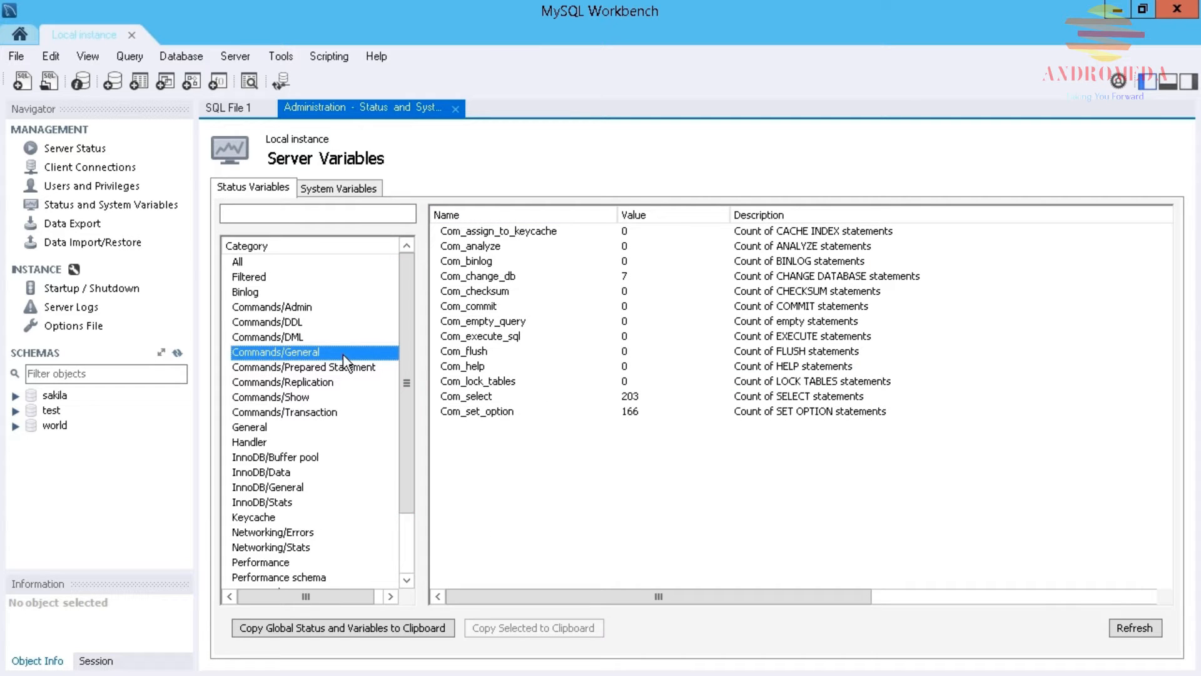
{"action": "mouse_move", "coordinate": [283, 467]}
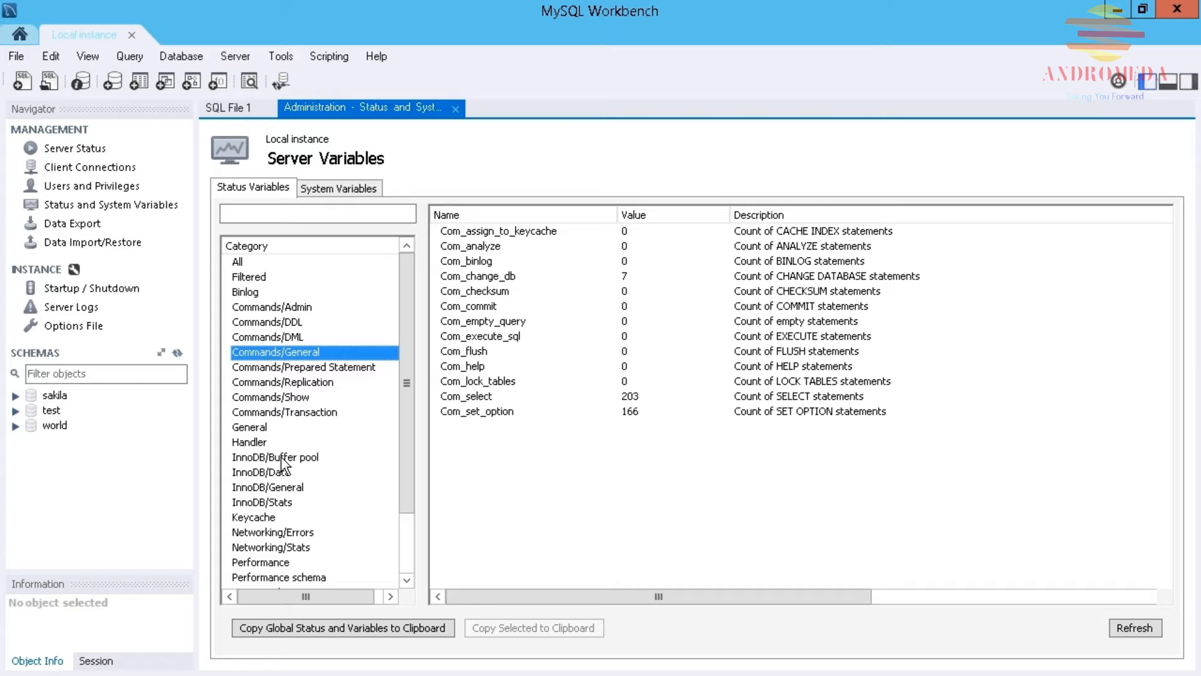
{"action": "left_click", "coordinate": [249, 427]}
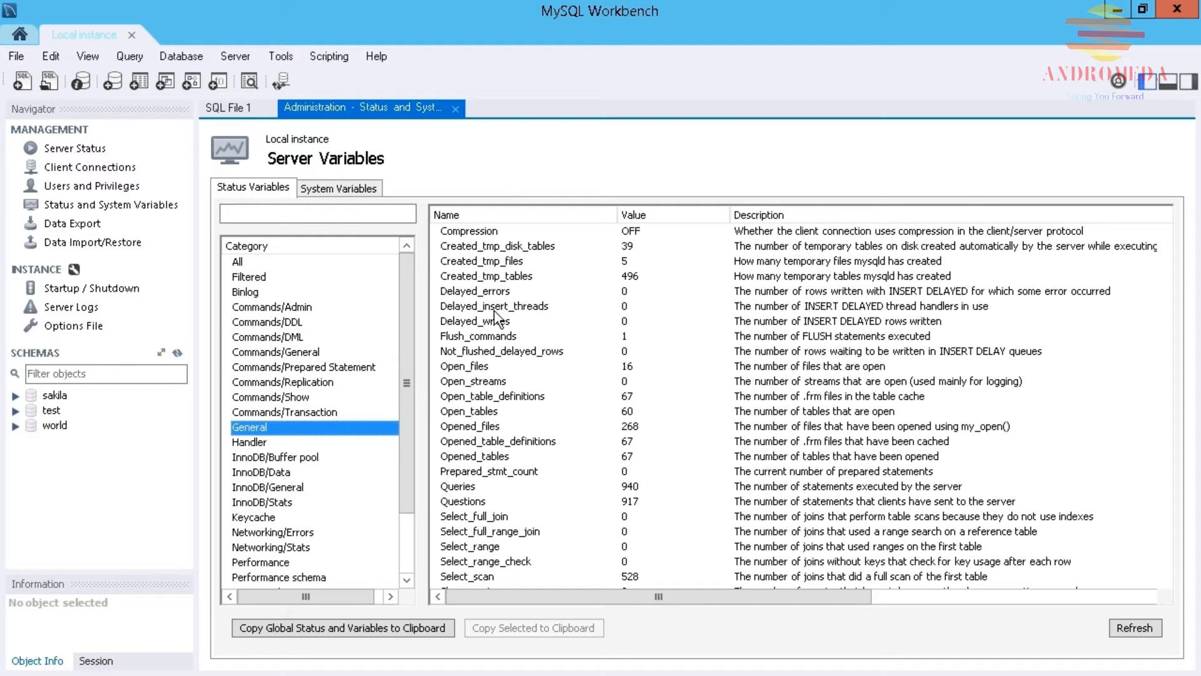
{"action": "mouse_move", "coordinate": [496, 456]}
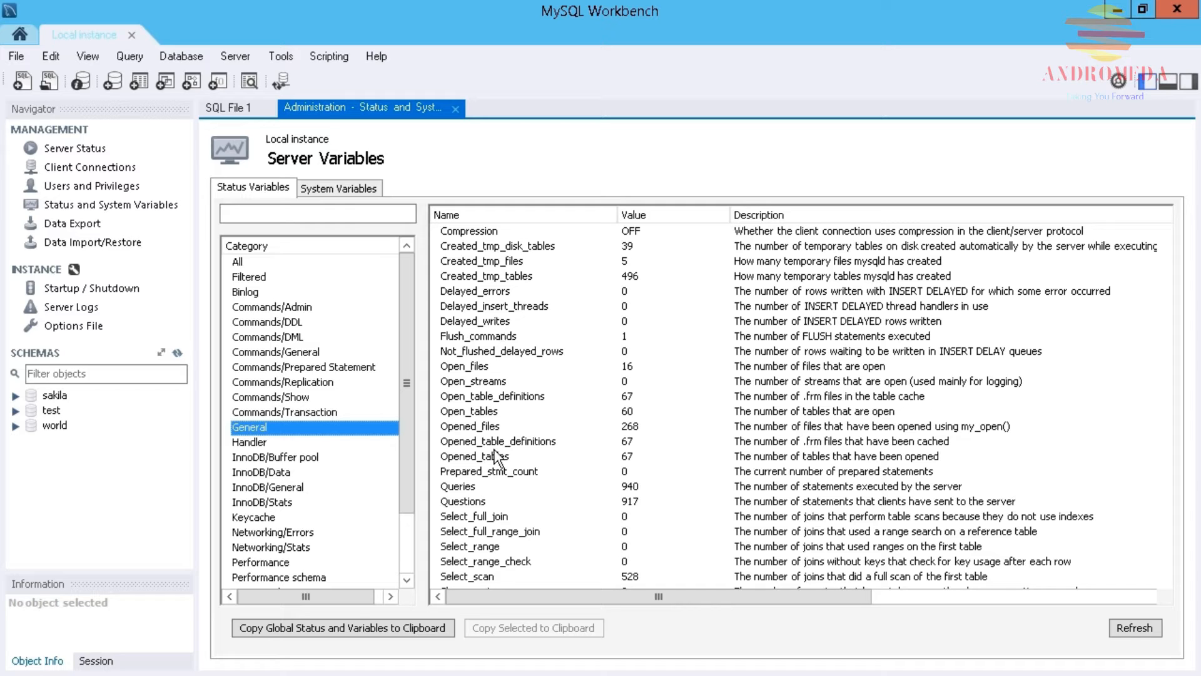
{"action": "mouse_move", "coordinate": [446, 530]}
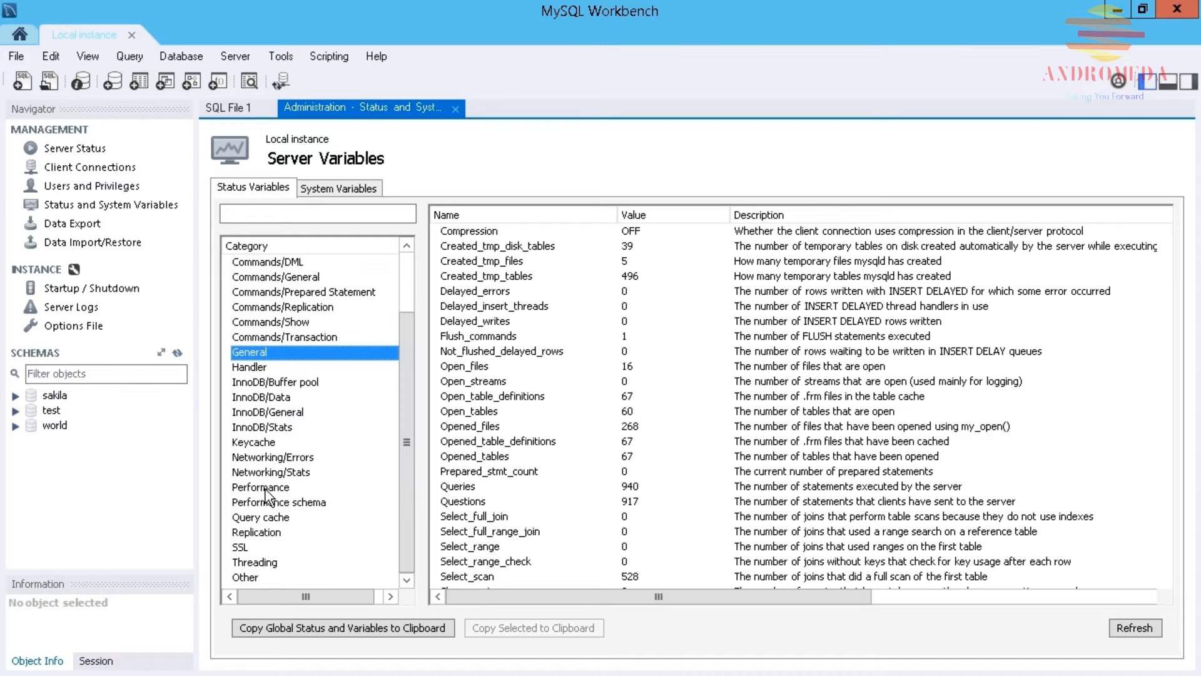
{"action": "left_click", "coordinate": [261, 487]}
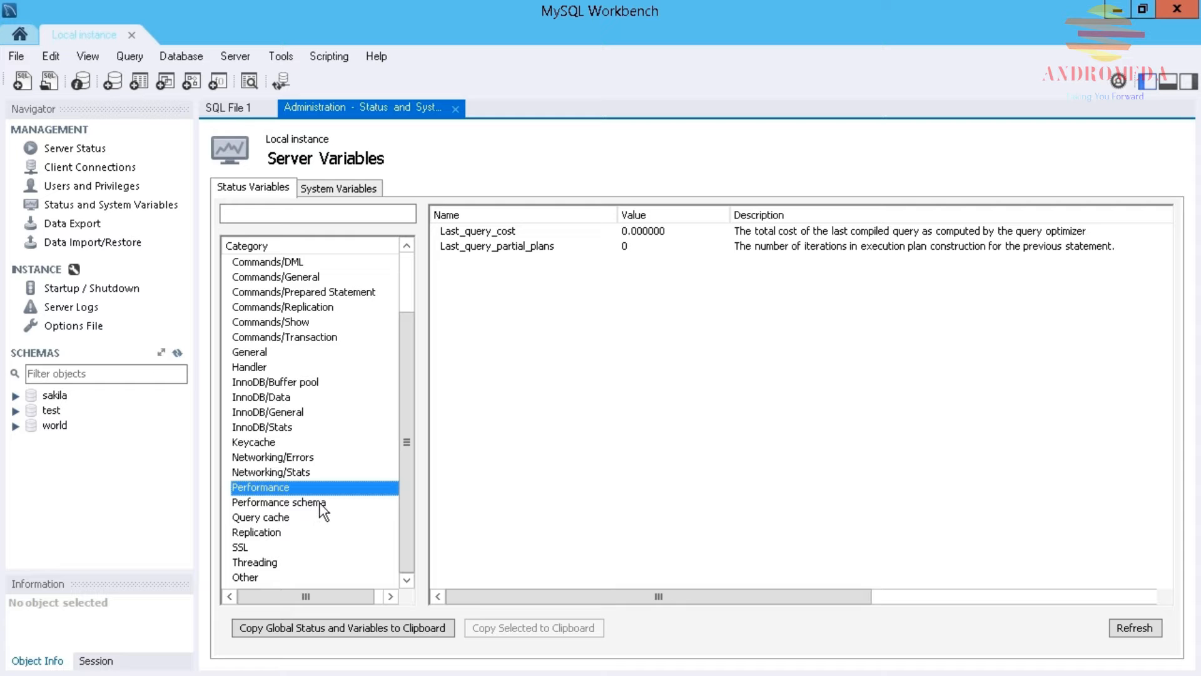
{"action": "left_click", "coordinate": [279, 502]}
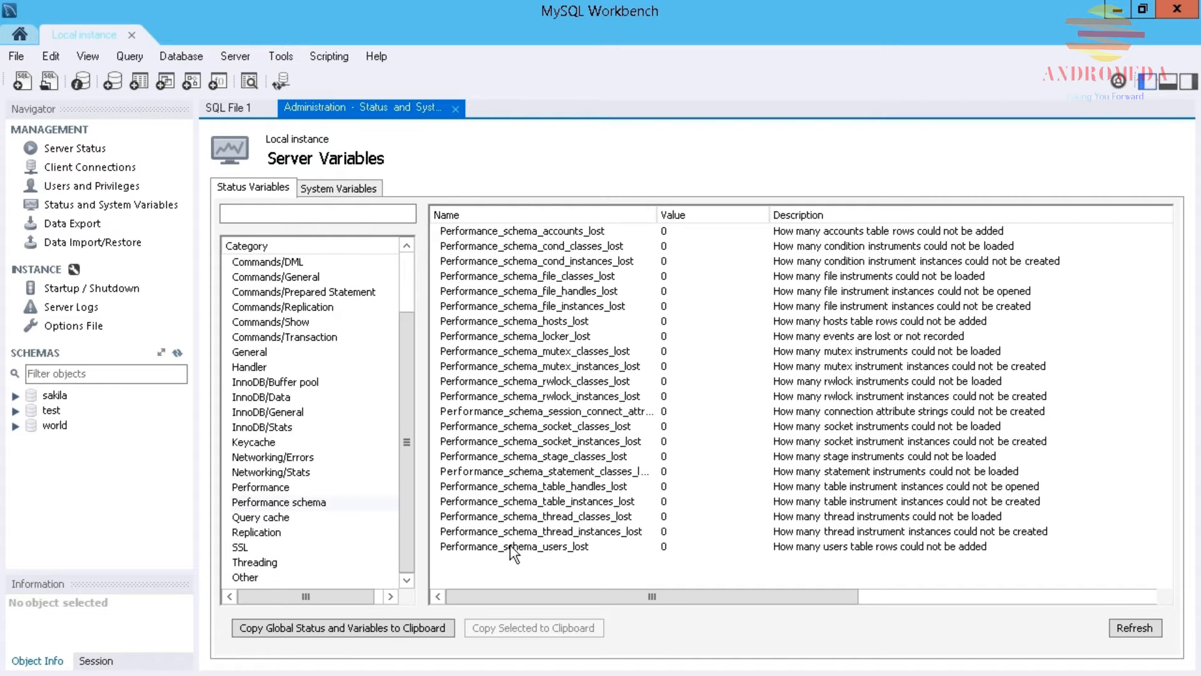
{"action": "left_click", "coordinate": [677, 215]}
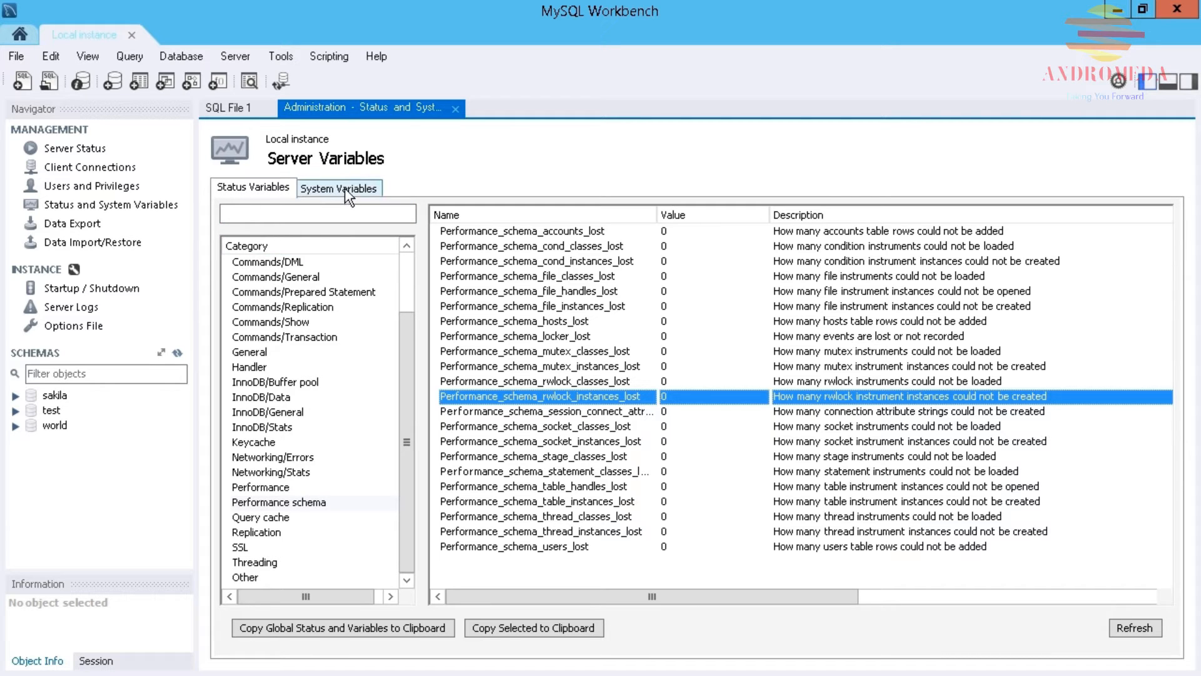
Step: Browse system variables in Logging/Advanced log options, Logging/General, Networking/General and Performance/General
{"action": "left_click", "coordinate": [339, 188]}
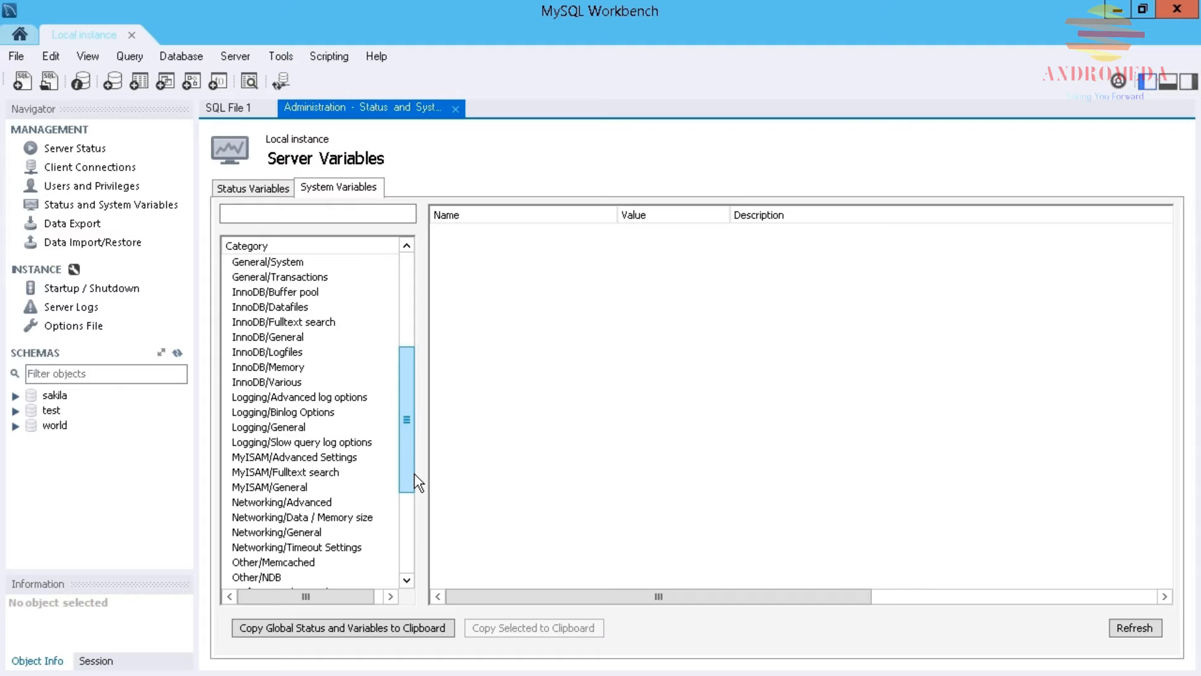
{"action": "mouse_move", "coordinate": [435, 474]}
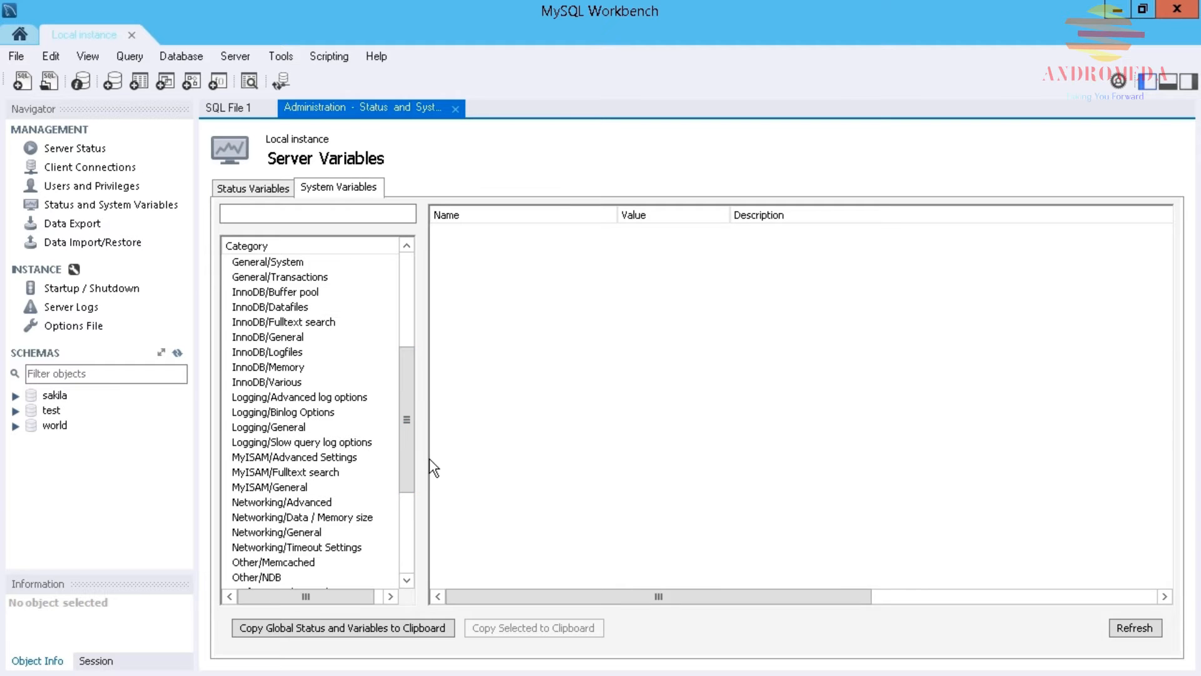
{"action": "mouse_move", "coordinate": [271, 471]}
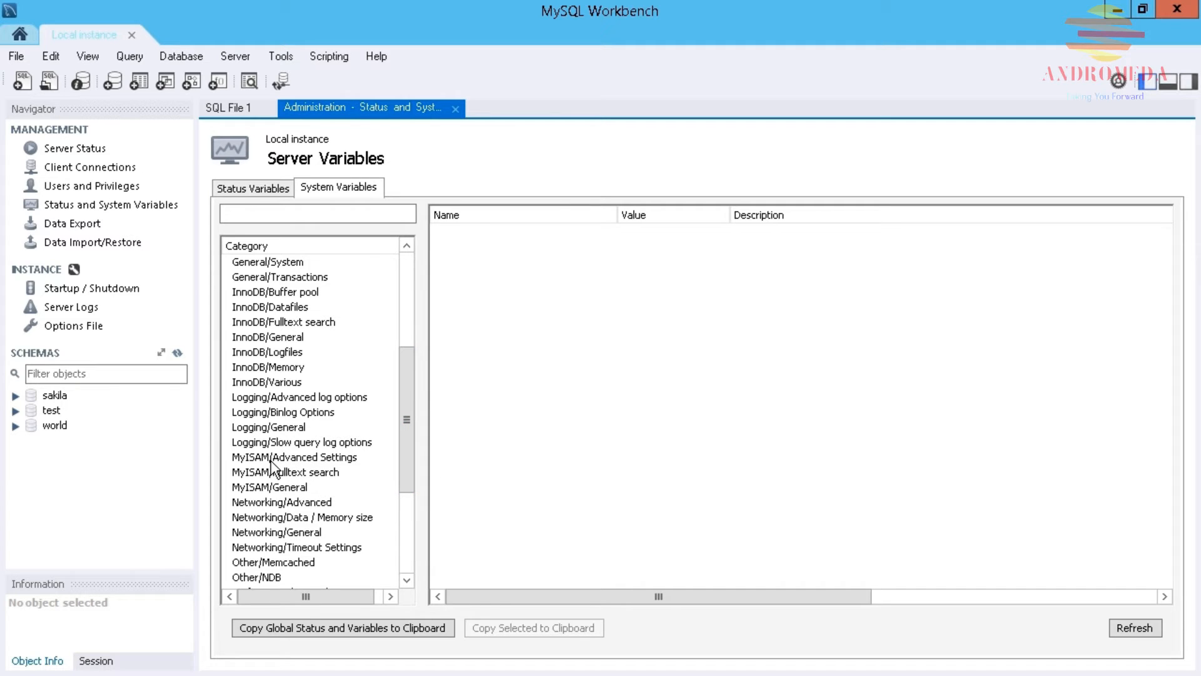
{"action": "left_click", "coordinate": [302, 396]}
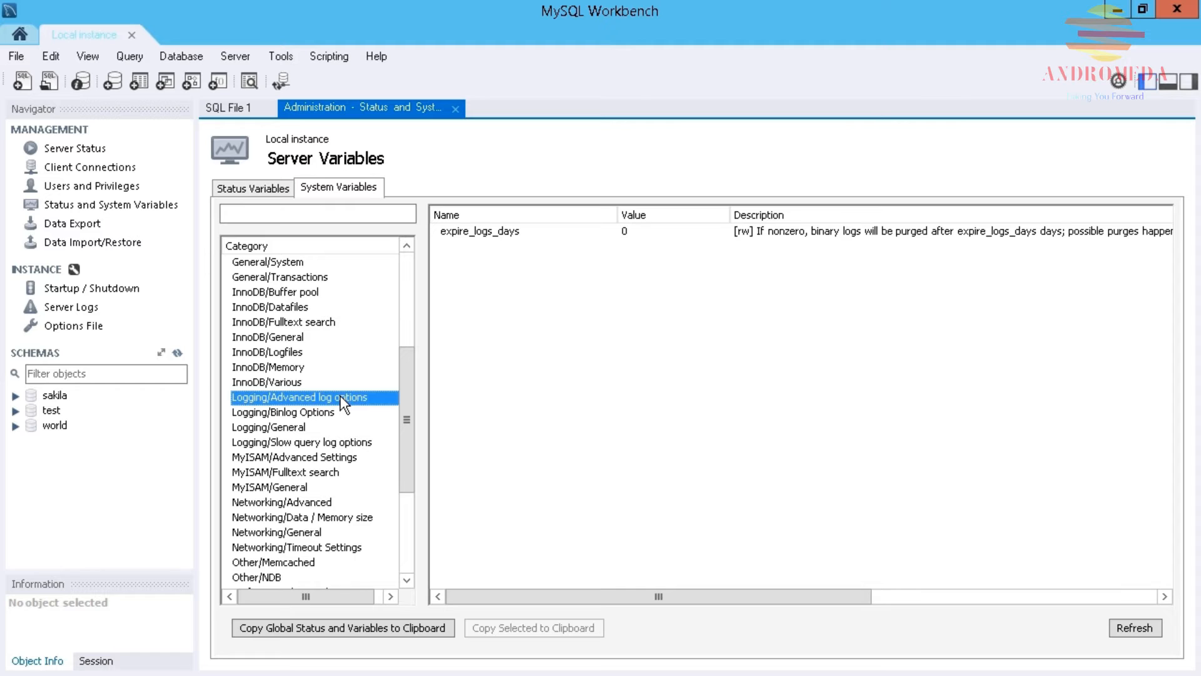
{"action": "mouse_move", "coordinate": [514, 248]}
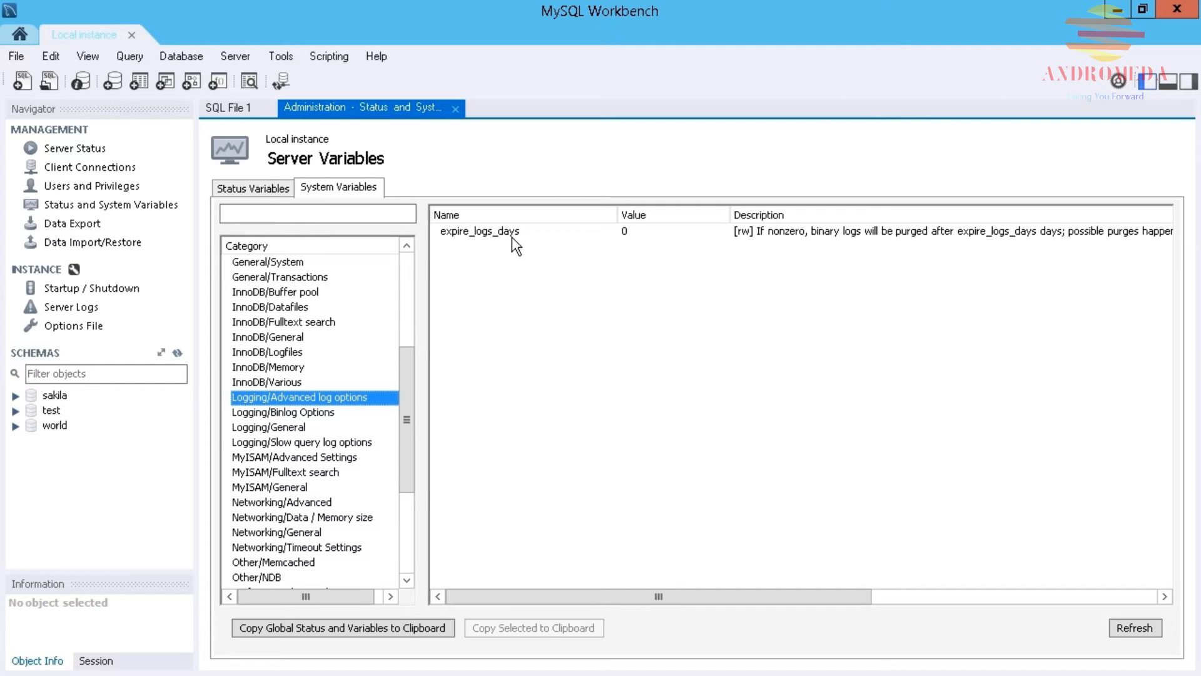
{"action": "mouse_move", "coordinate": [383, 265]}
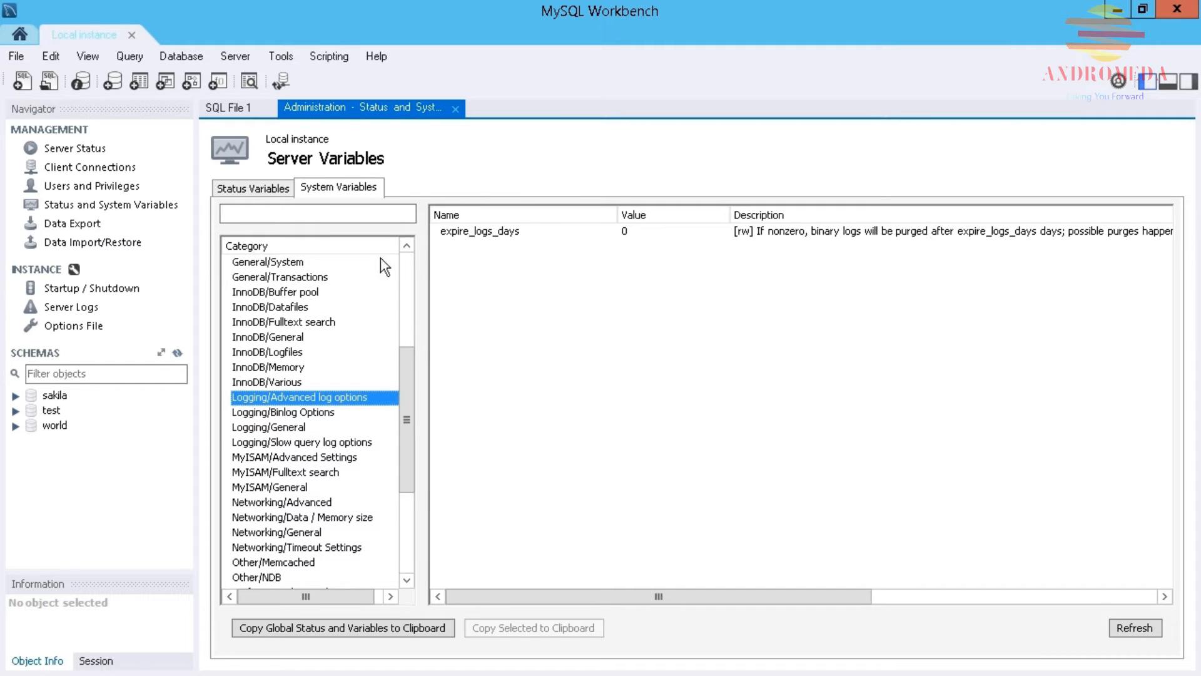
{"action": "mouse_move", "coordinate": [286, 441]}
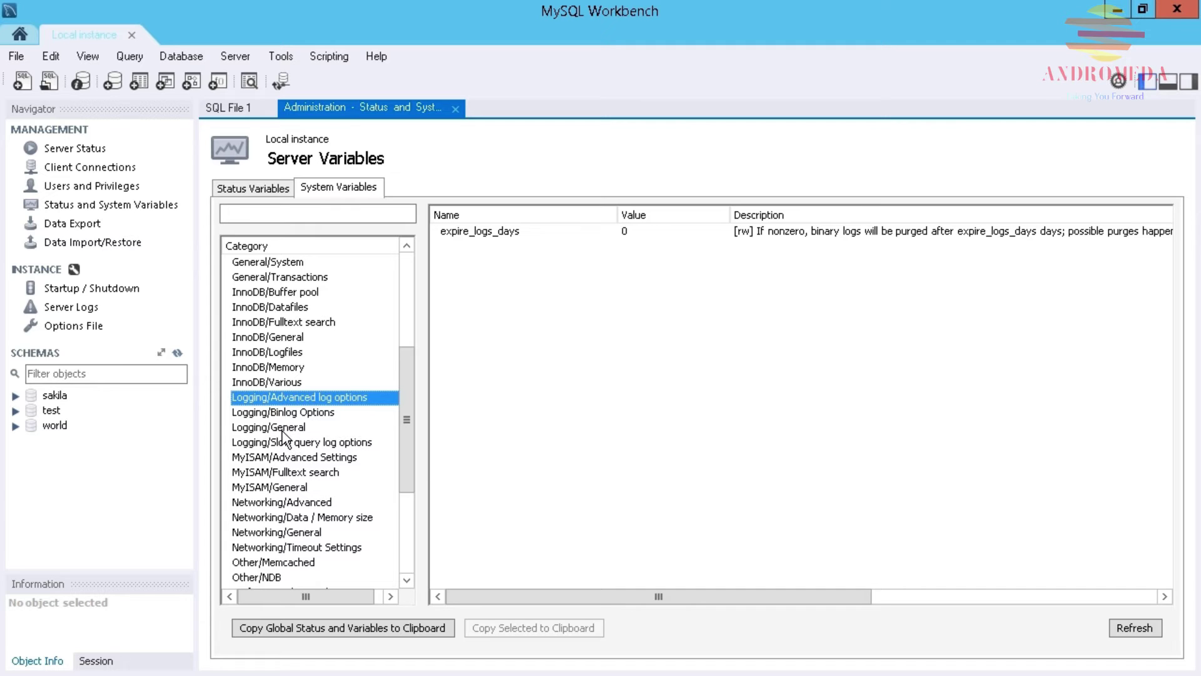
{"action": "left_click", "coordinate": [268, 426]}
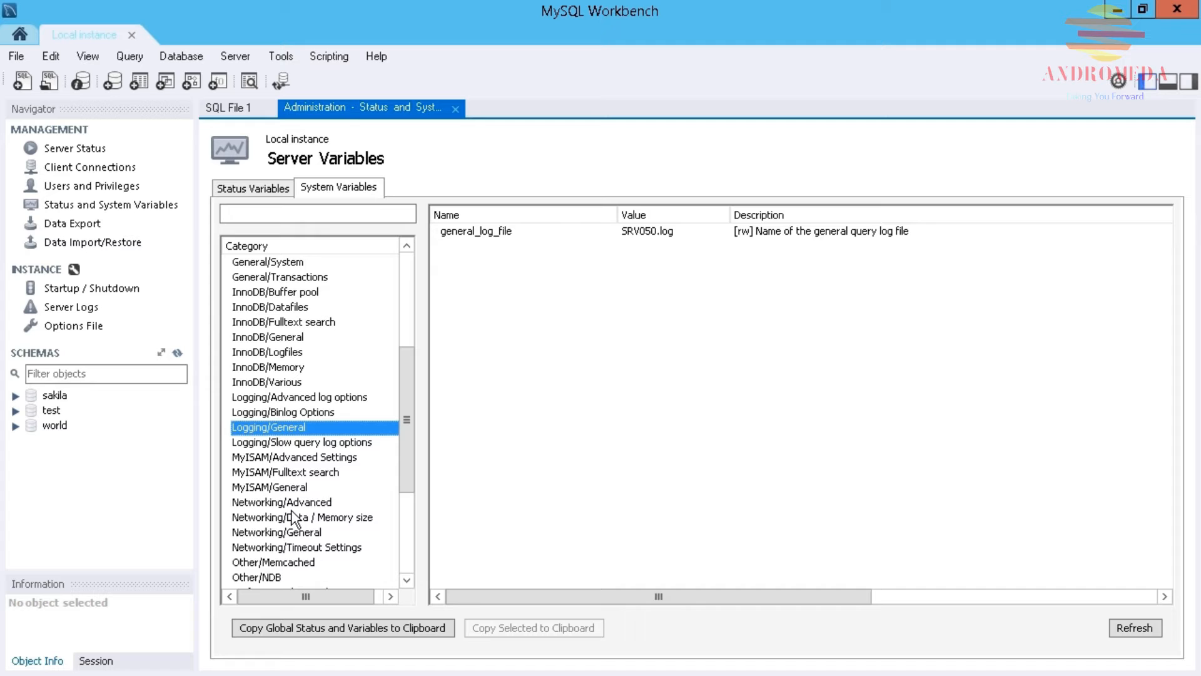
{"action": "left_click", "coordinate": [277, 532]}
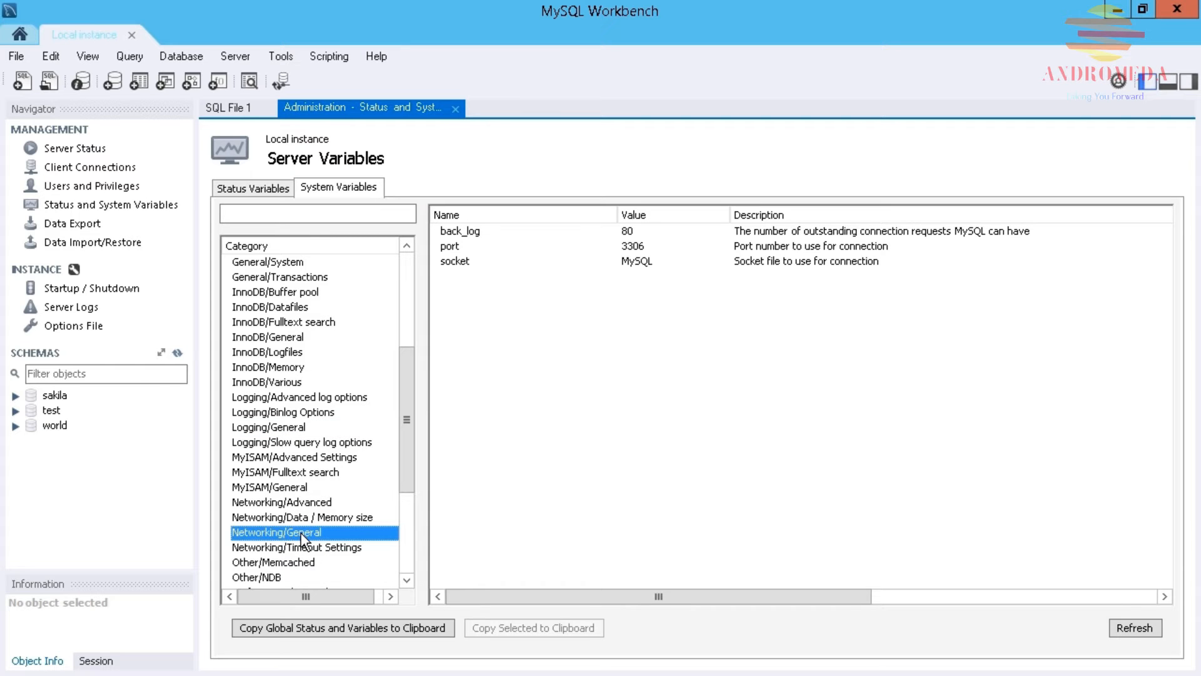
{"action": "scroll", "scroll_direction": "down", "scroll_amount": 3}
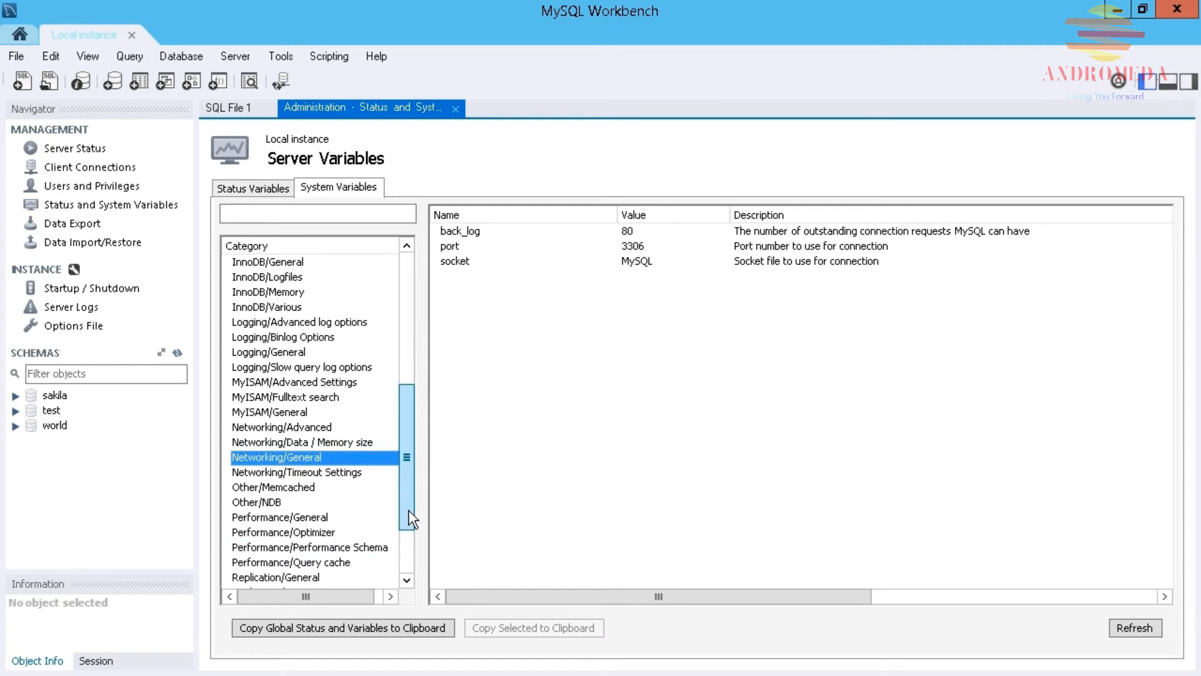
{"action": "scroll", "scroll_direction": "down", "scroll_amount": 3}
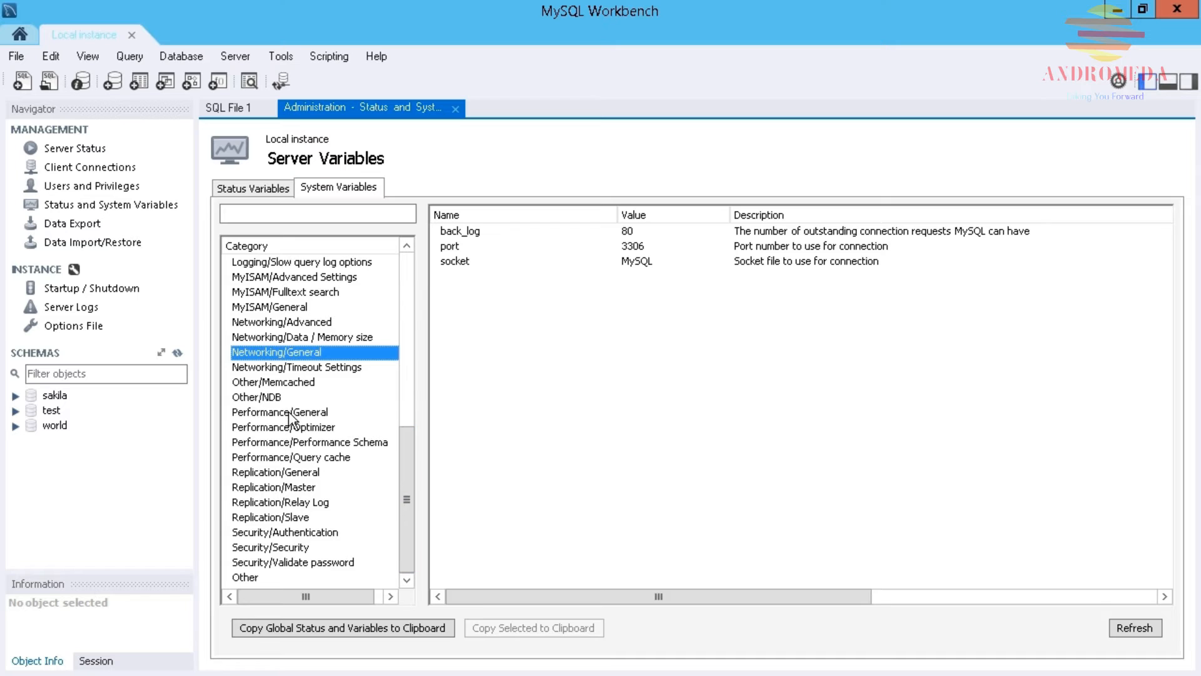
{"action": "left_click", "coordinate": [281, 411]}
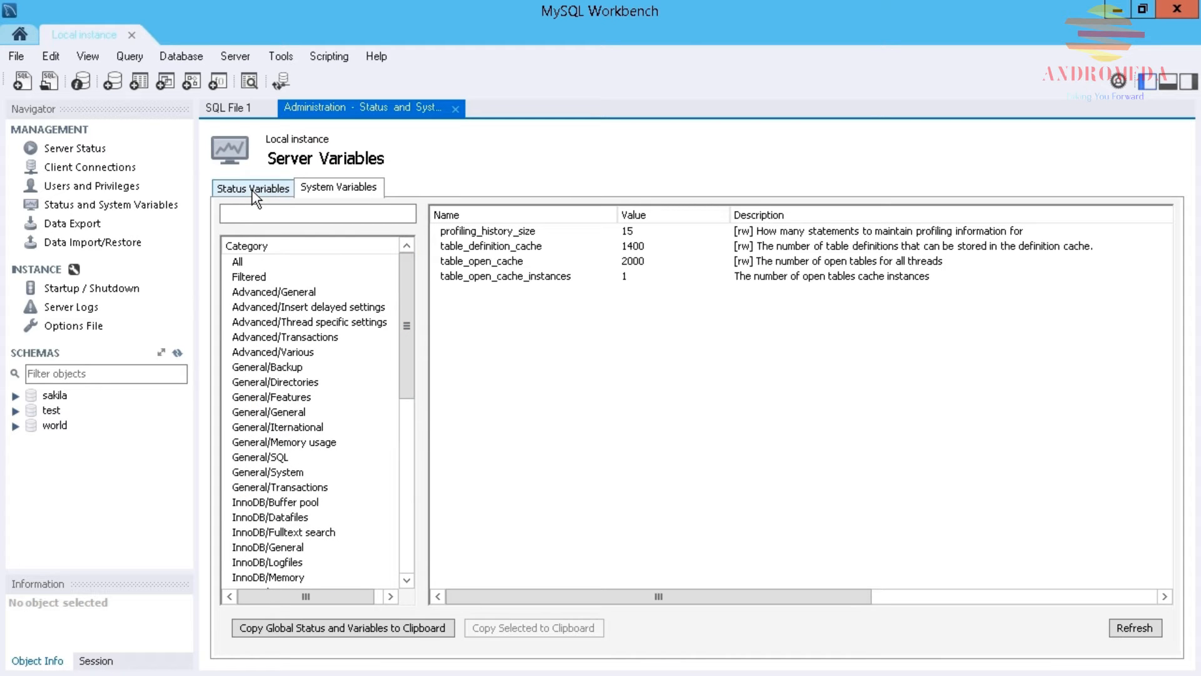
Step: Return to the Status Variables tab and focus its empty search box
{"action": "left_click", "coordinate": [252, 189]}
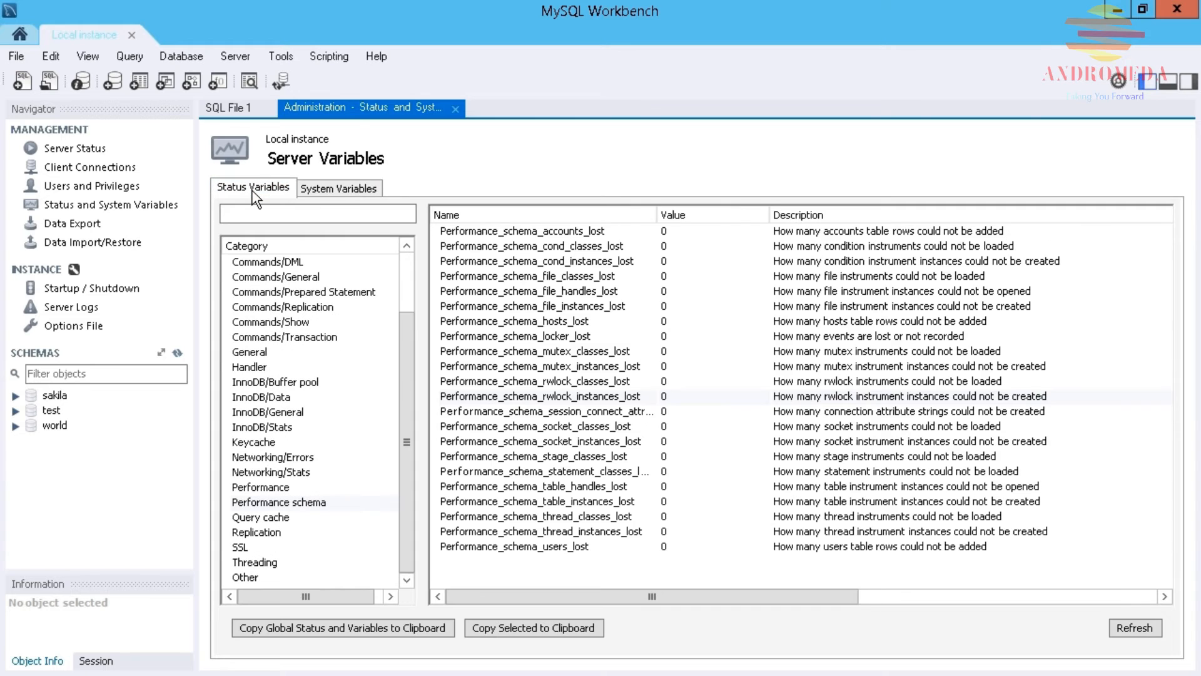
{"action": "left_click", "coordinate": [317, 213]}
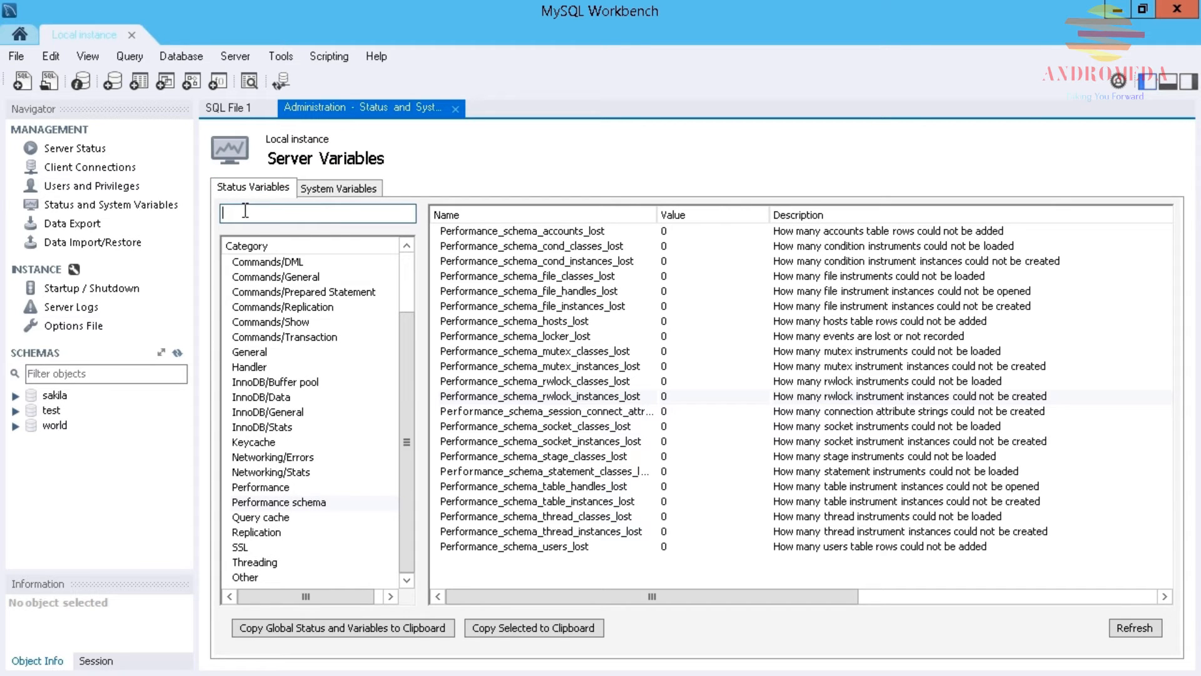
{"action": "mouse_move", "coordinate": [257, 387]}
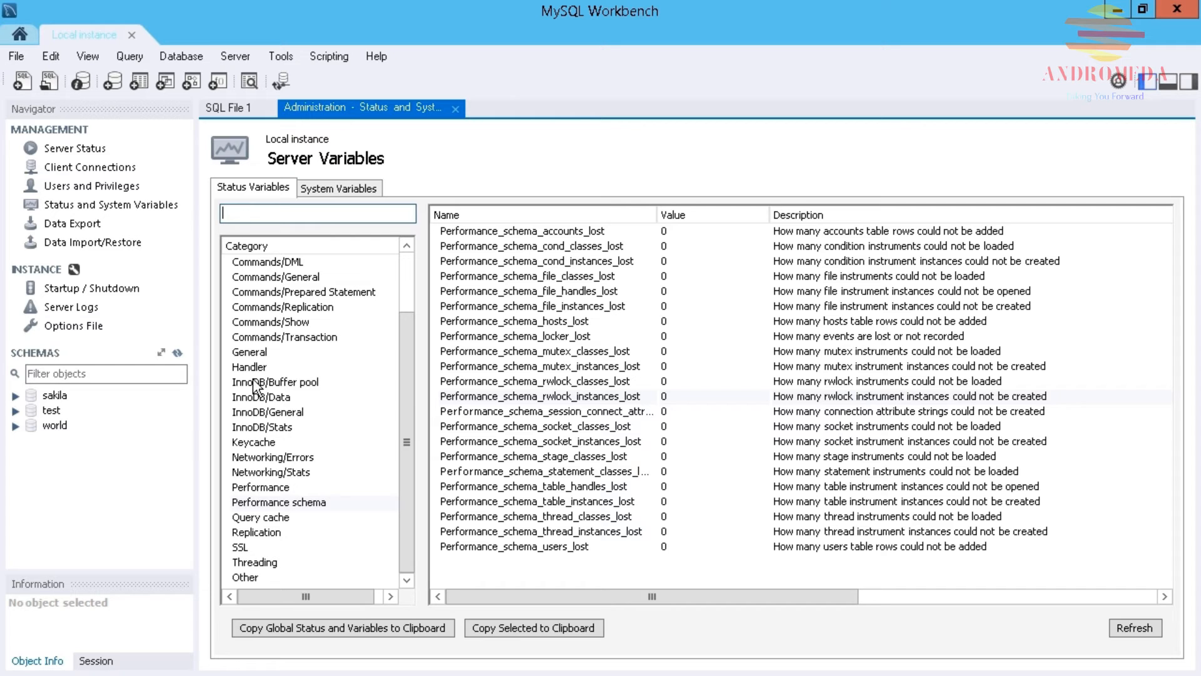
{"action": "mouse_move", "coordinate": [363, 554]}
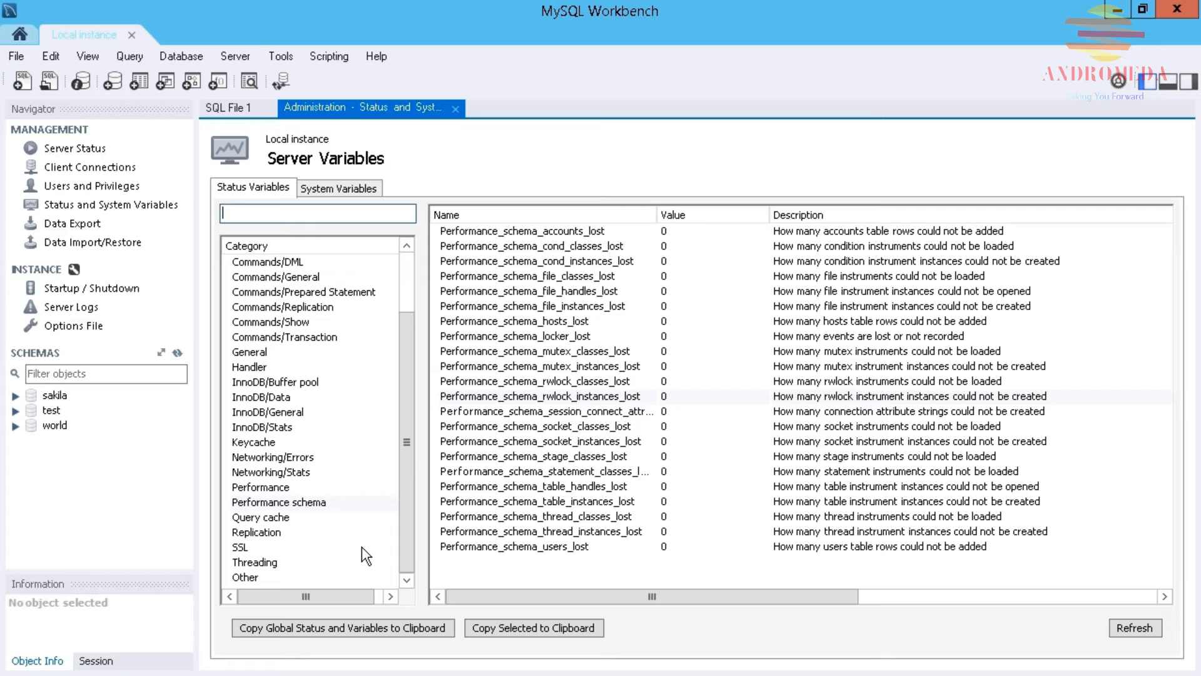
Step: Filter status variables by 'index' and select Com_create_index and Com_drop_index
{"action": "type", "text": "inded"}
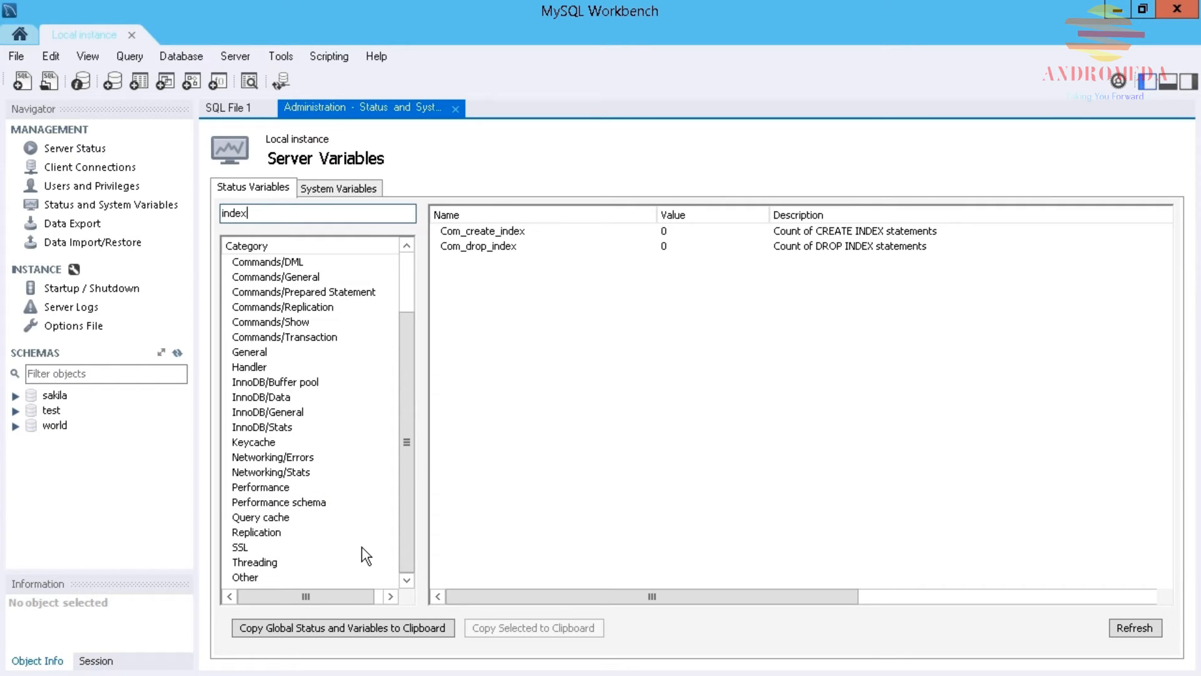
{"action": "left_click", "coordinate": [482, 230]}
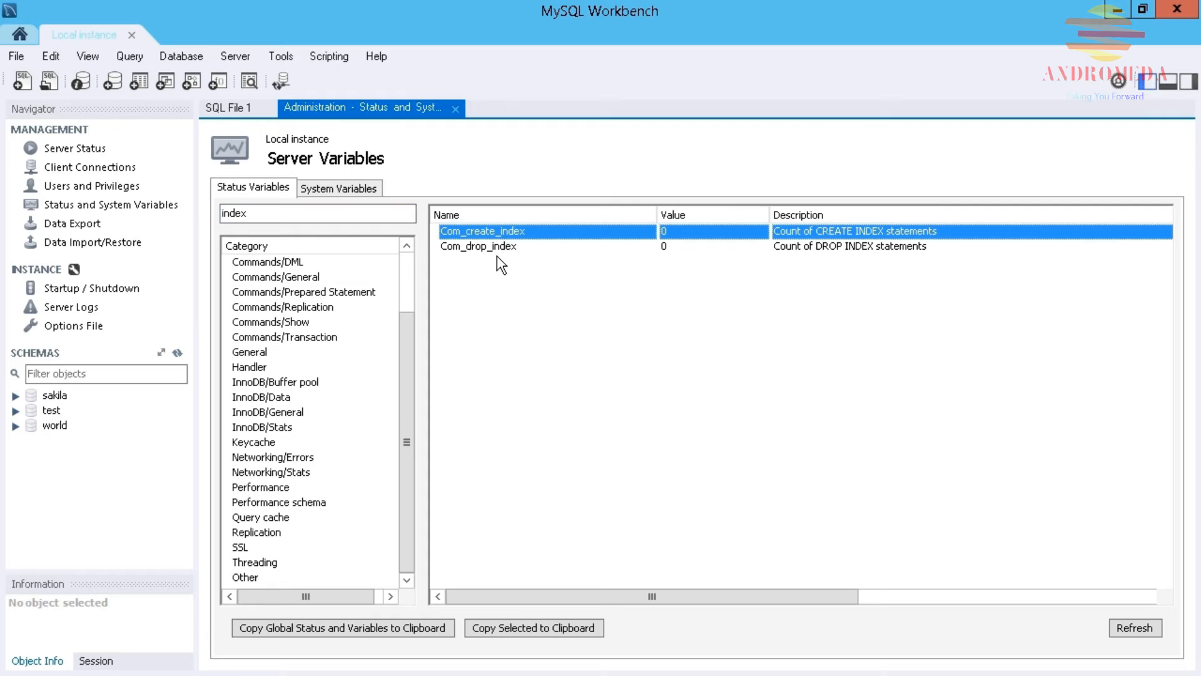
{"action": "left_click", "coordinate": [478, 246]}
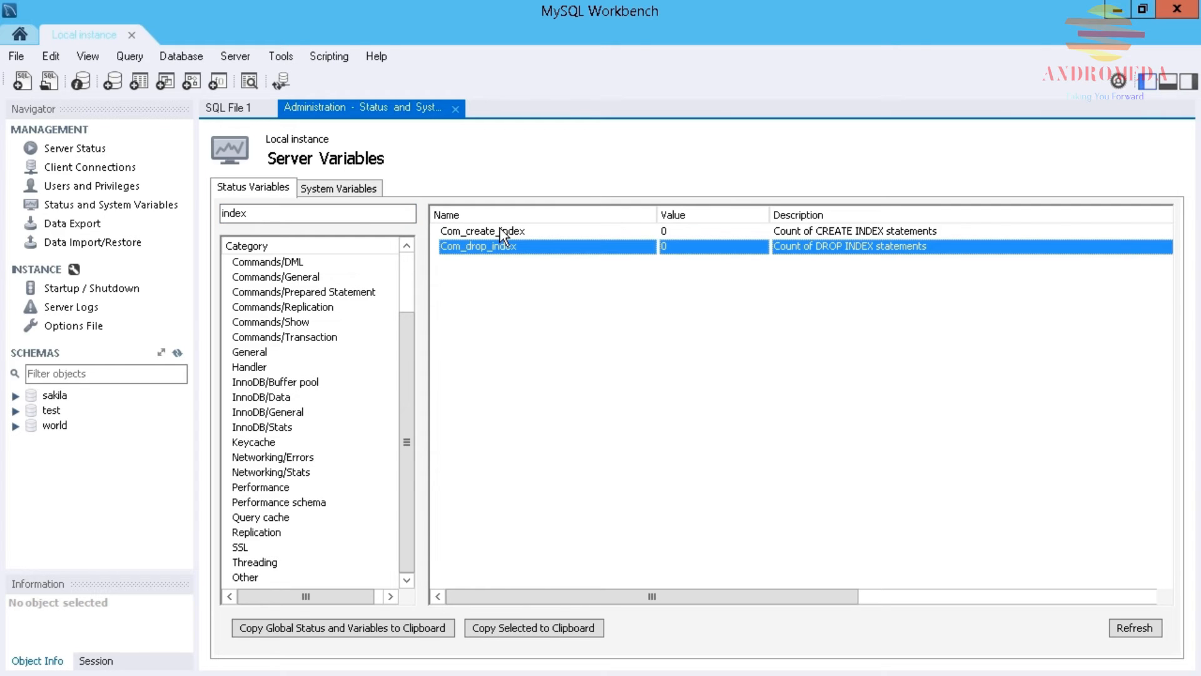
{"action": "left_click", "coordinate": [482, 231]}
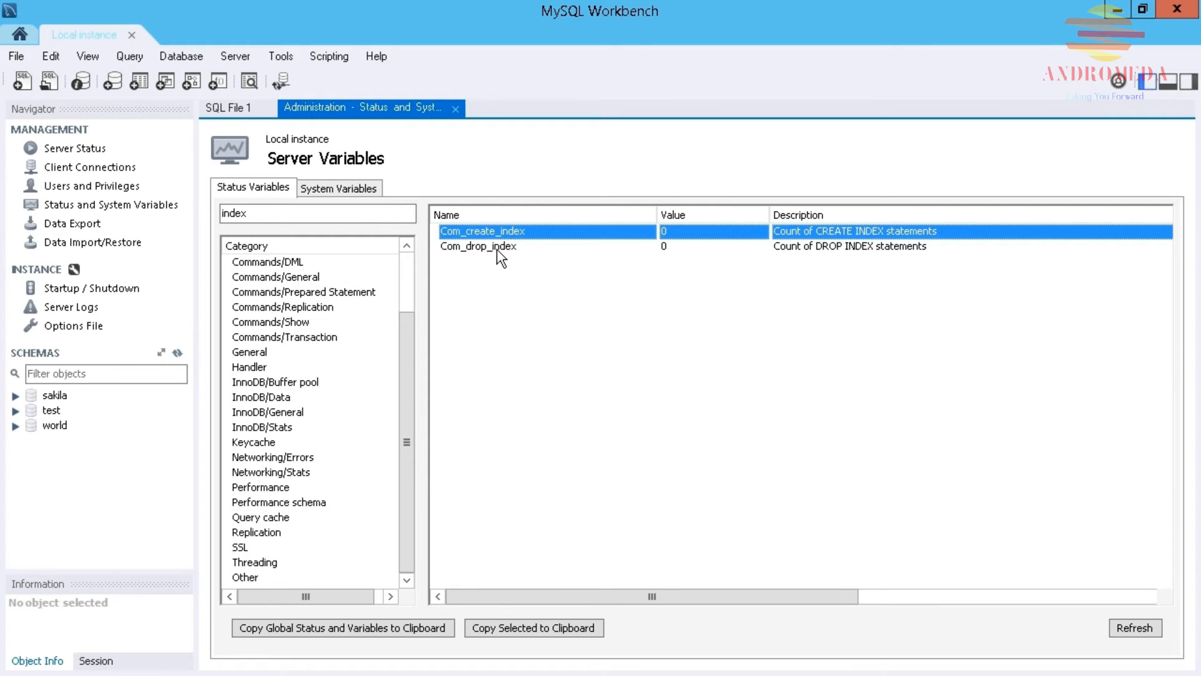
{"action": "mouse_move", "coordinate": [802, 254]}
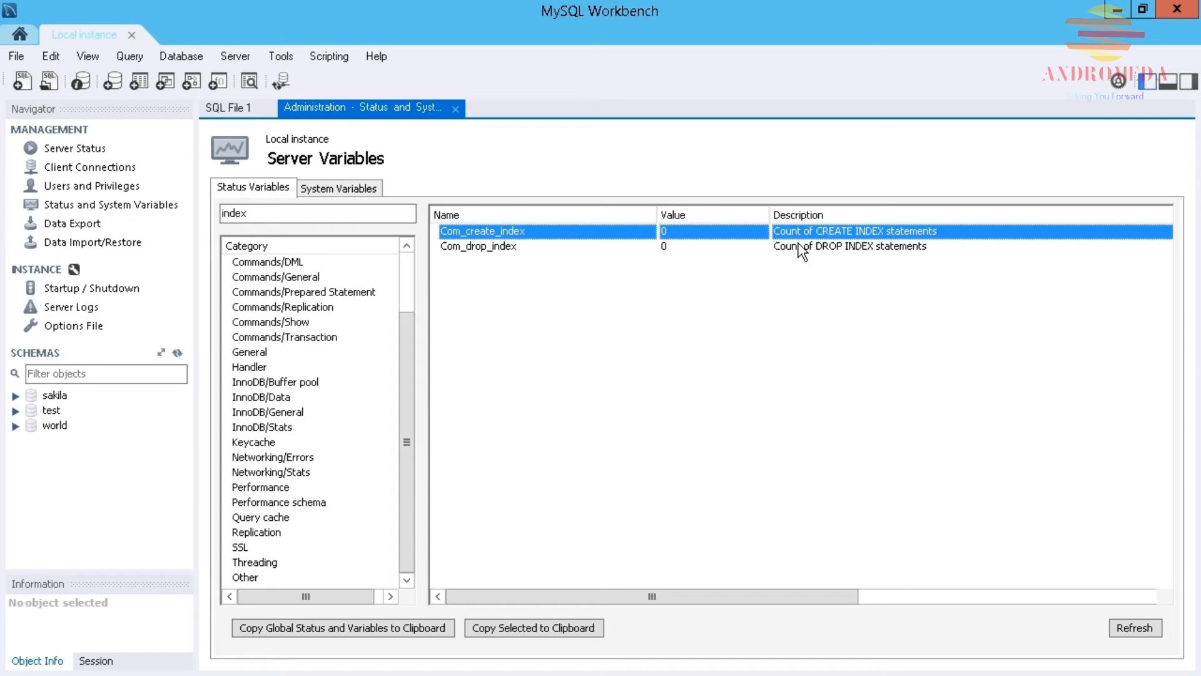
{"action": "mouse_move", "coordinate": [850, 261]}
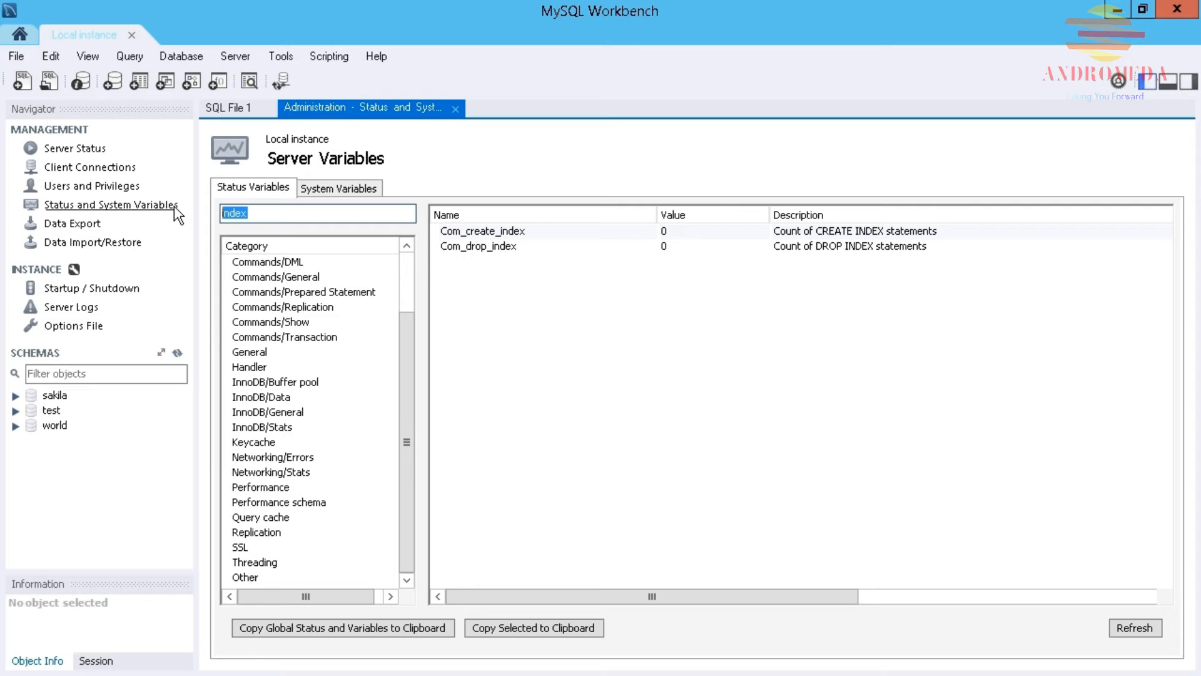
Step: Change the status variable filter to 'trigger', listing four trigger counters
{"action": "type", "text": "trigger"}
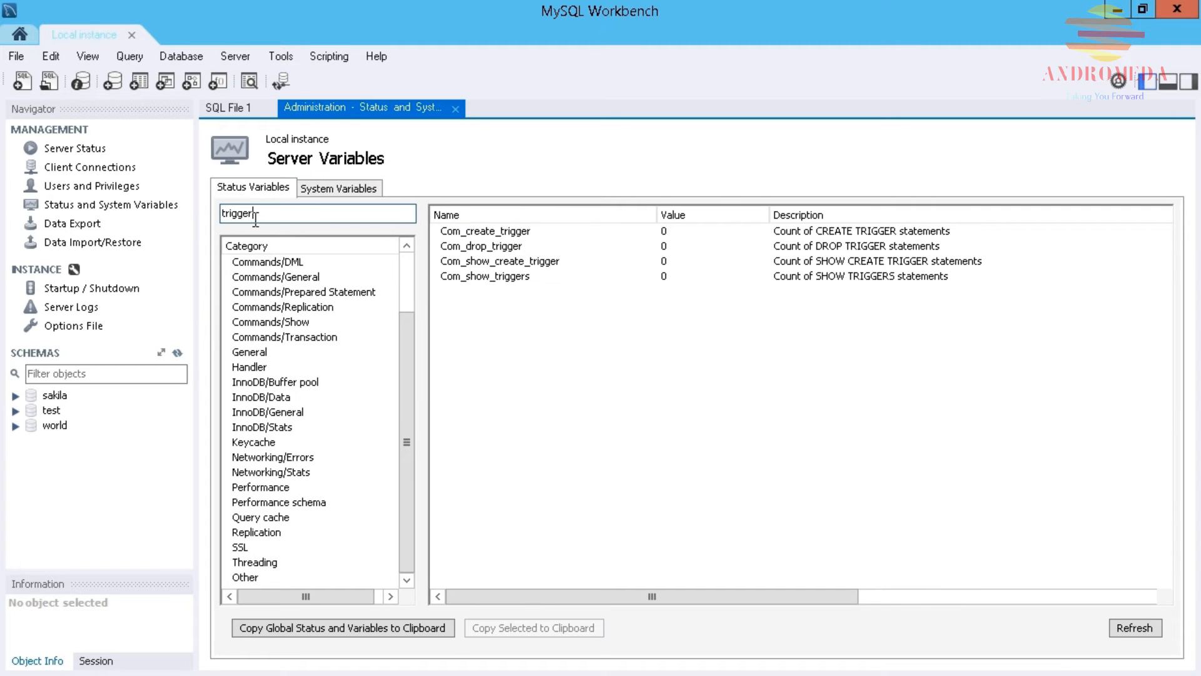
{"action": "left_click", "coordinate": [480, 246]}
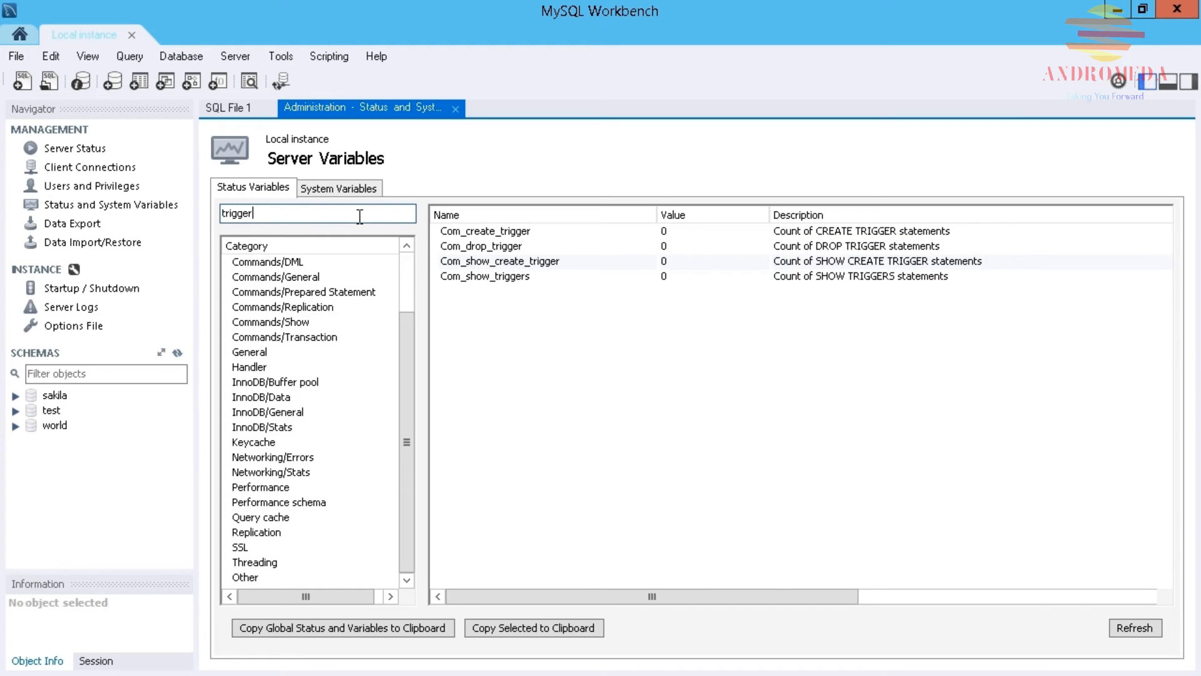
{"action": "mouse_move", "coordinate": [671, 238]}
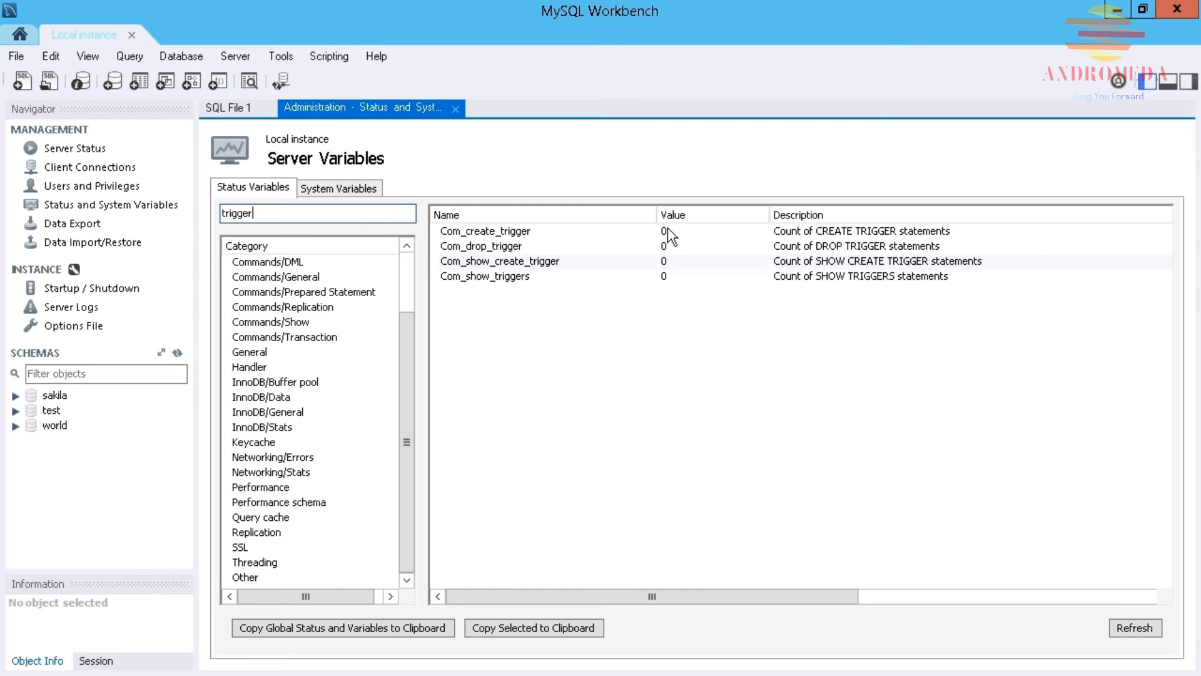
{"action": "mouse_move", "coordinate": [503, 199]}
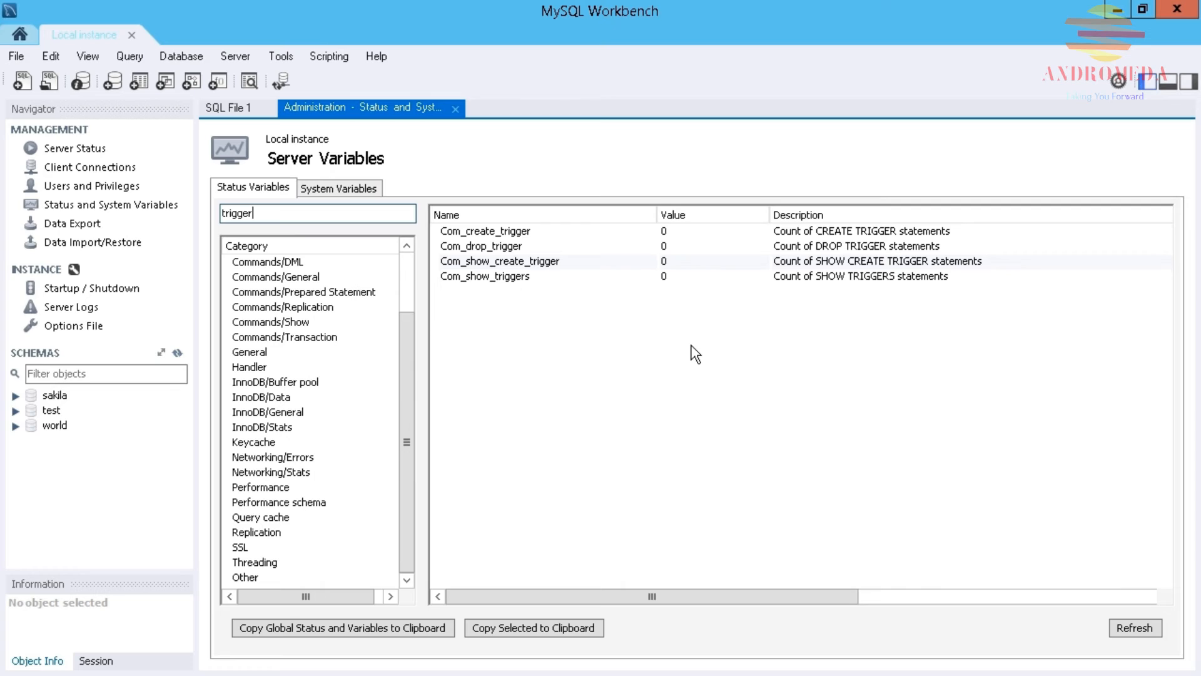
{"action": "mouse_move", "coordinate": [390, 510]}
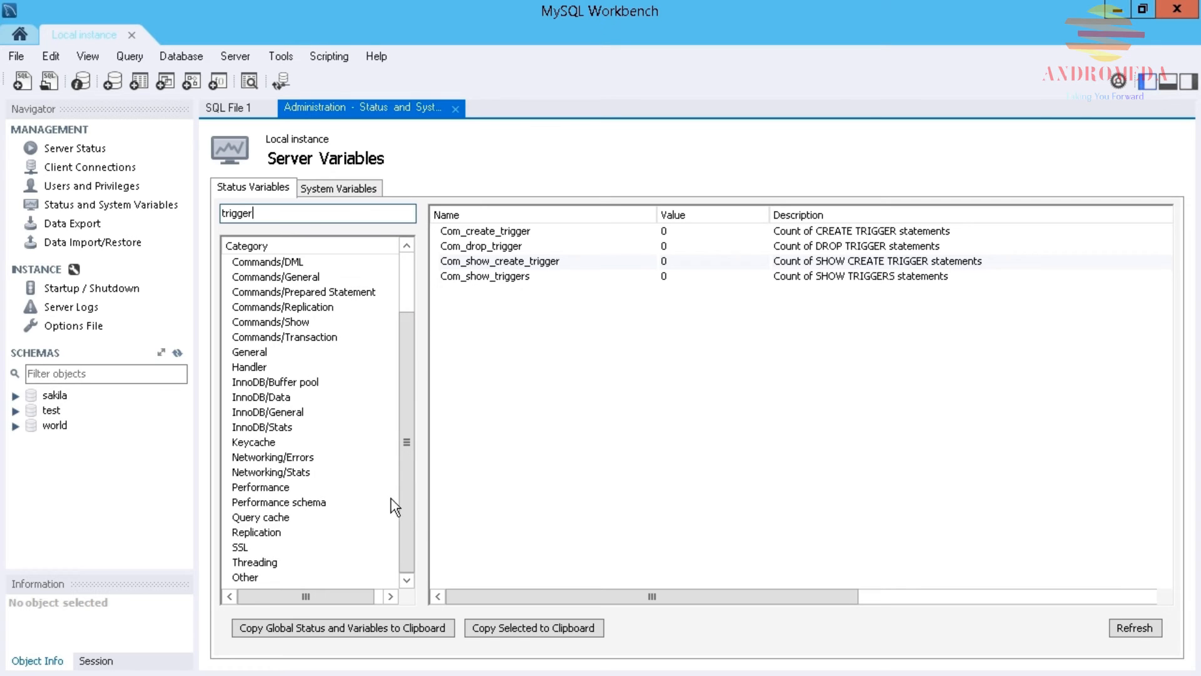
Step: Copy the global status and variables to the clipboard with Copy to Clipboard
{"action": "left_click", "coordinate": [537, 628]}
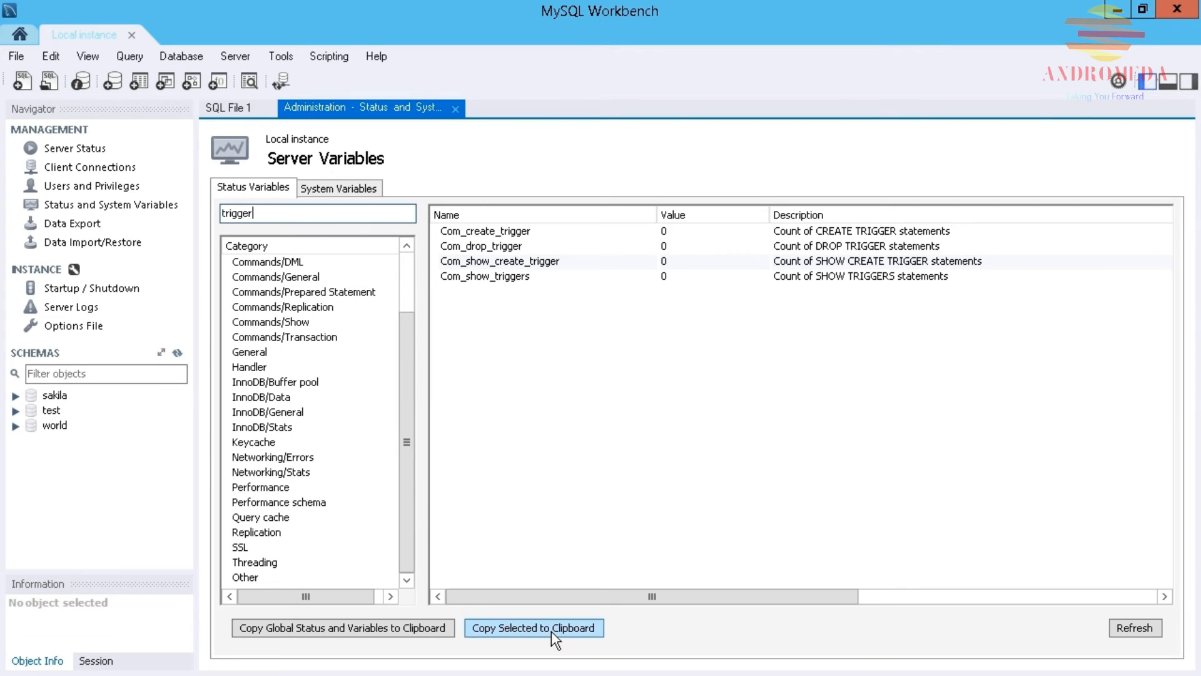
{"action": "mouse_move", "coordinate": [567, 631]}
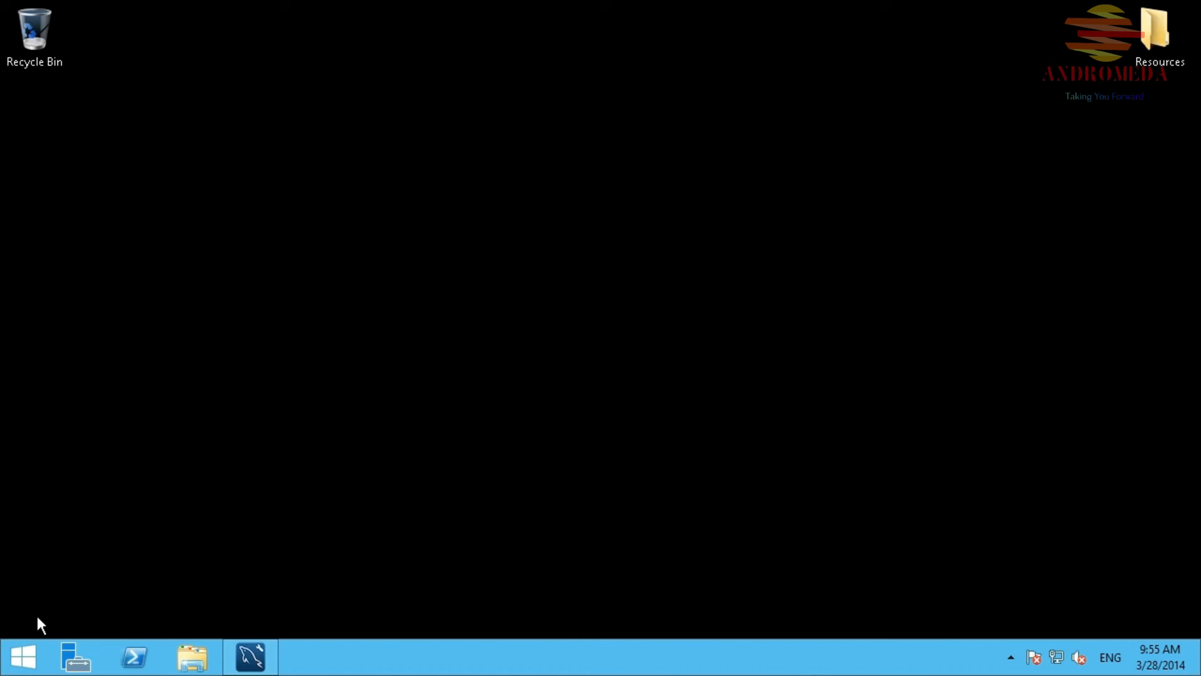
Step: Search 'notepad' from the Start screen and launch Notepad
{"action": "left_click", "coordinate": [18, 654]}
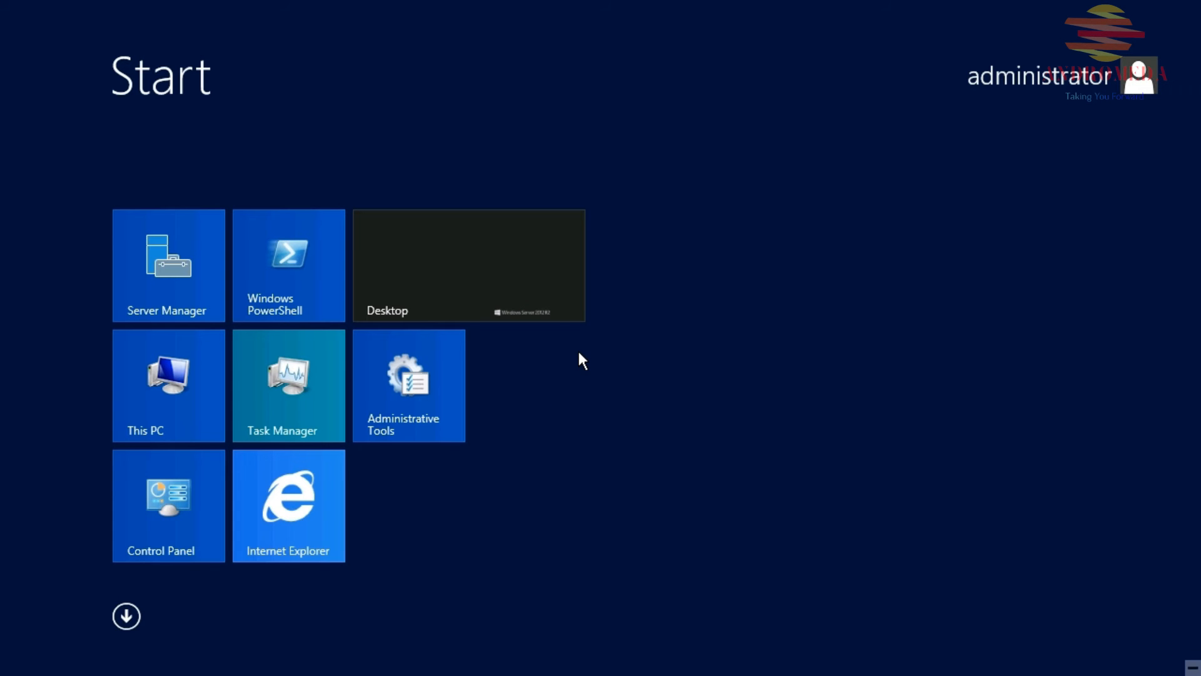
{"action": "type", "text": "notepad"}
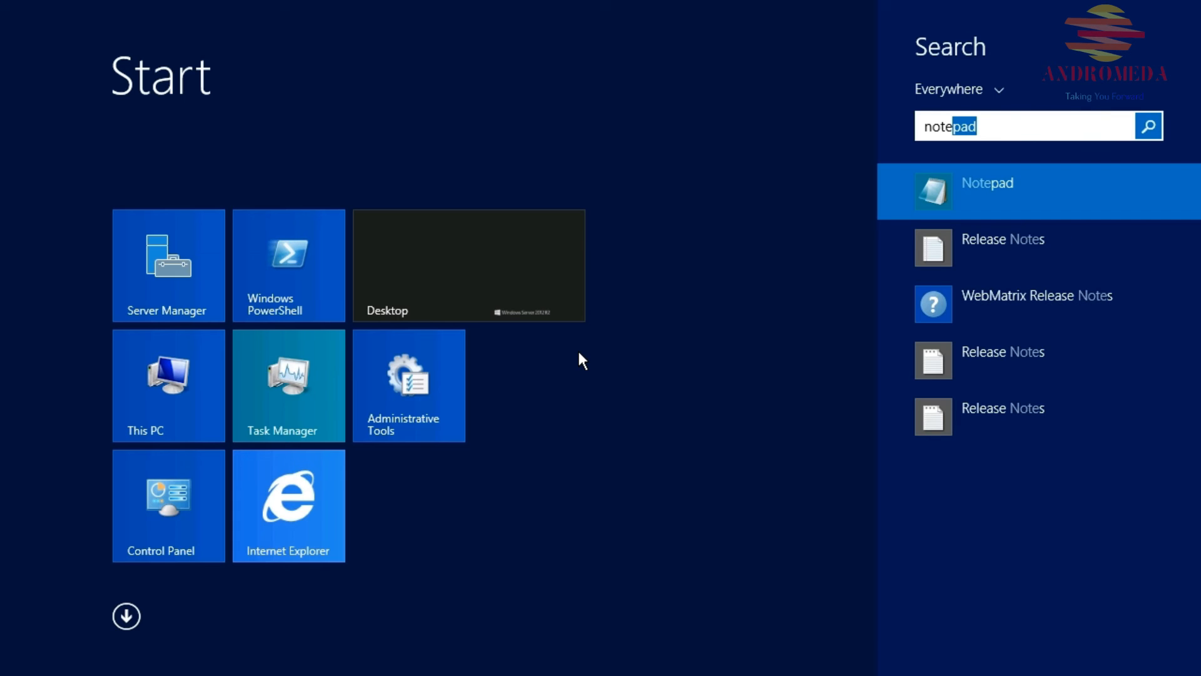
{"action": "left_click", "coordinate": [986, 184]}
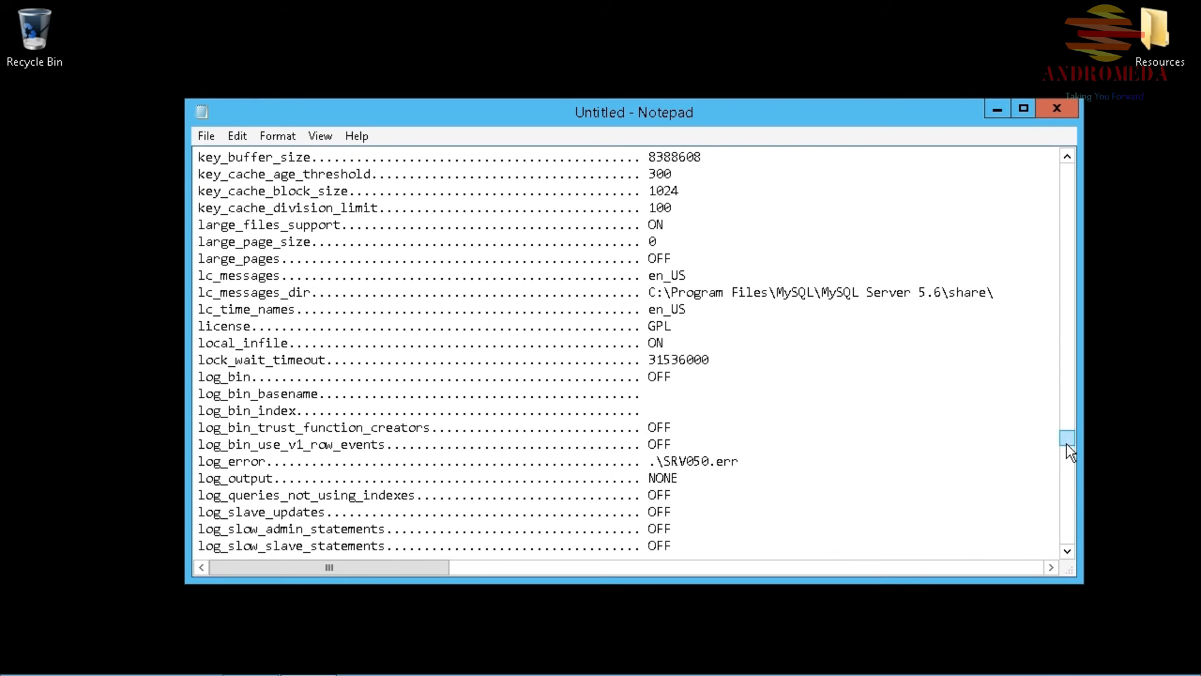
{"action": "left_click_drag", "start_coordinate": [1067, 441], "coordinate": [1064, 223]}
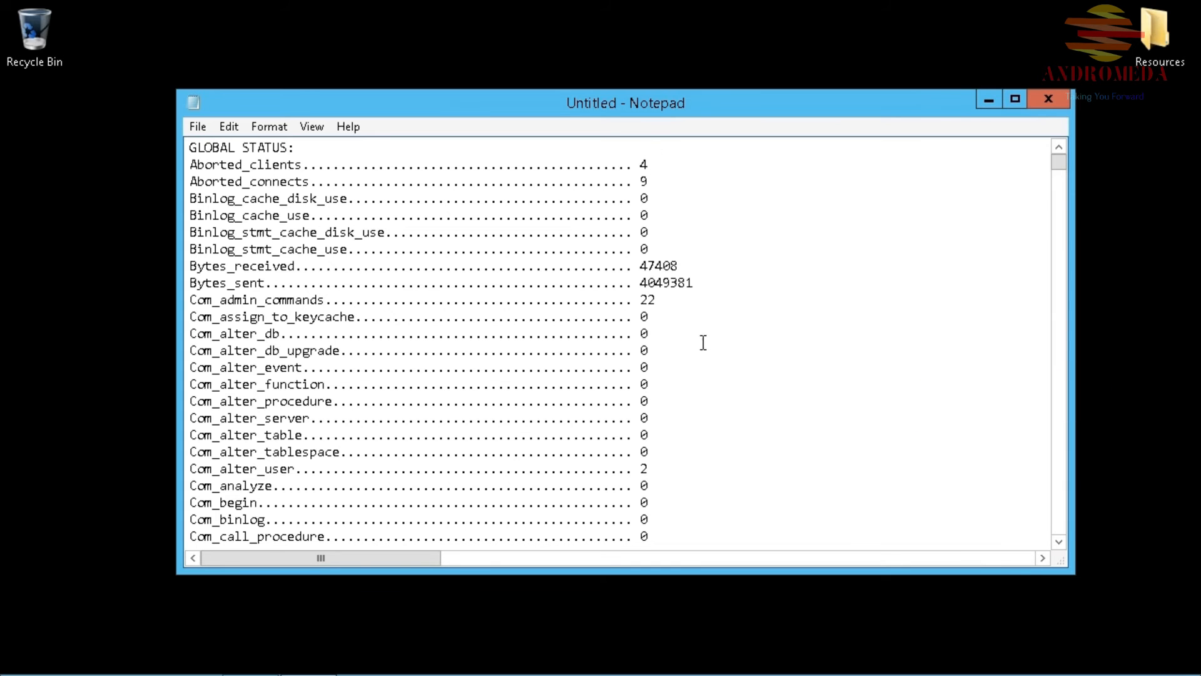
{"action": "scroll", "scroll_direction": "down", "scroll_amount": 3}
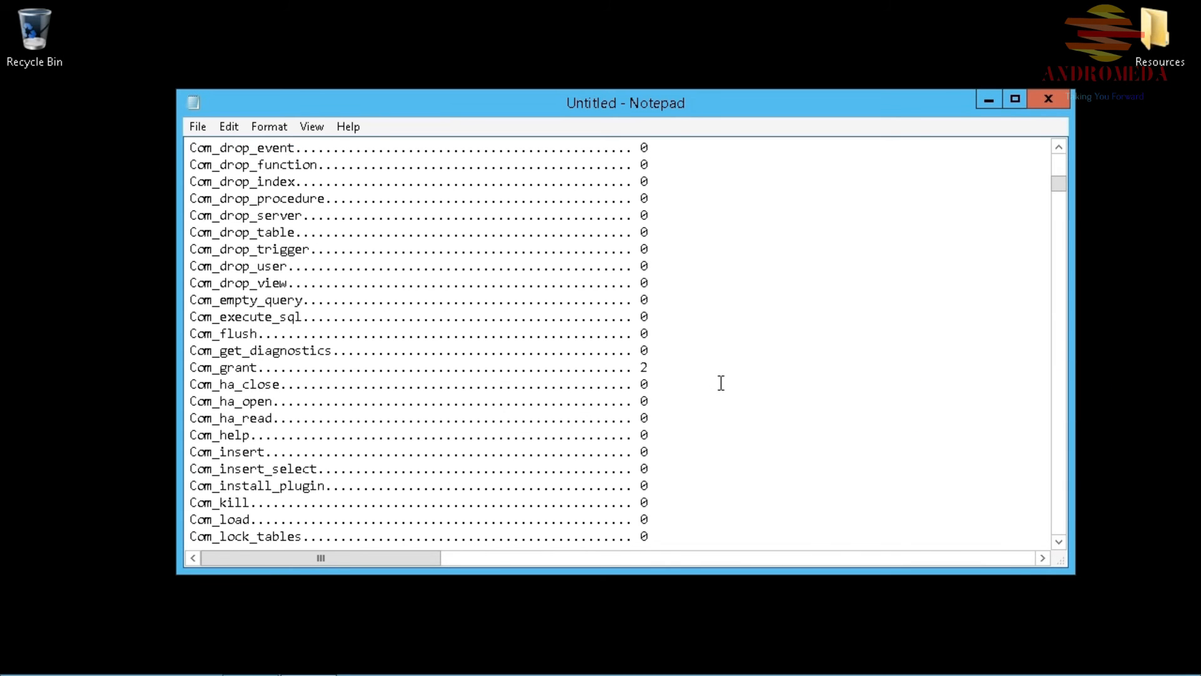
{"action": "scroll", "scroll_direction": "down", "scroll_amount": 3}
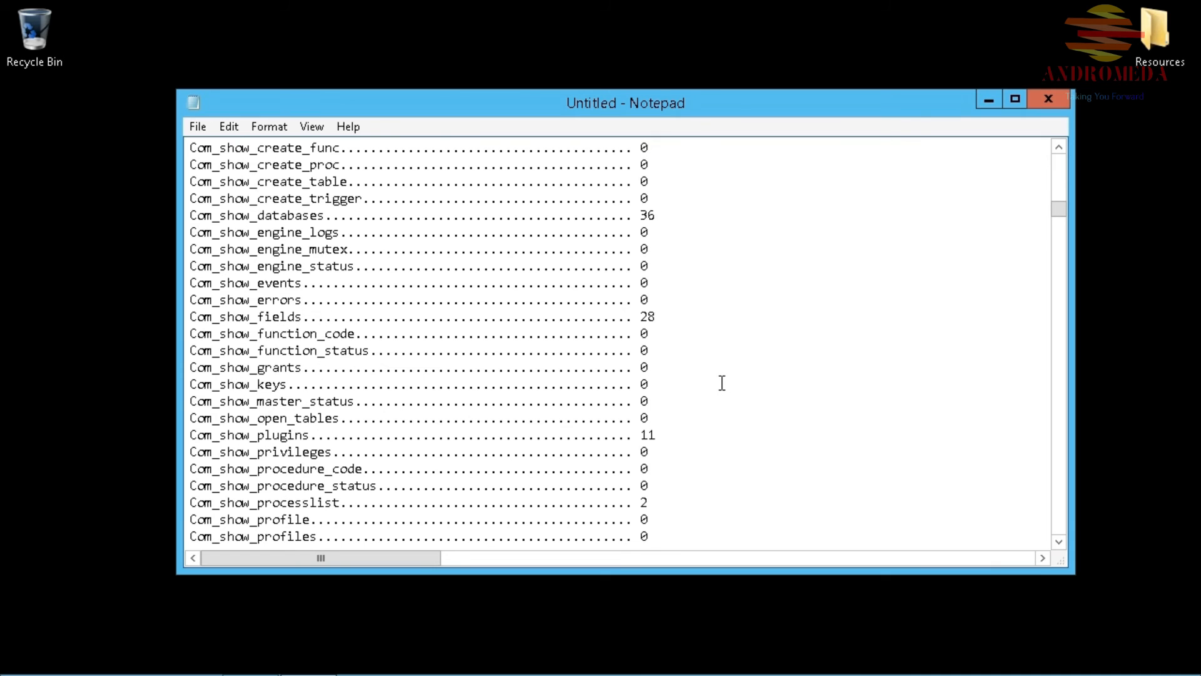
{"action": "scroll", "scroll_direction": "down", "scroll_amount": 3}
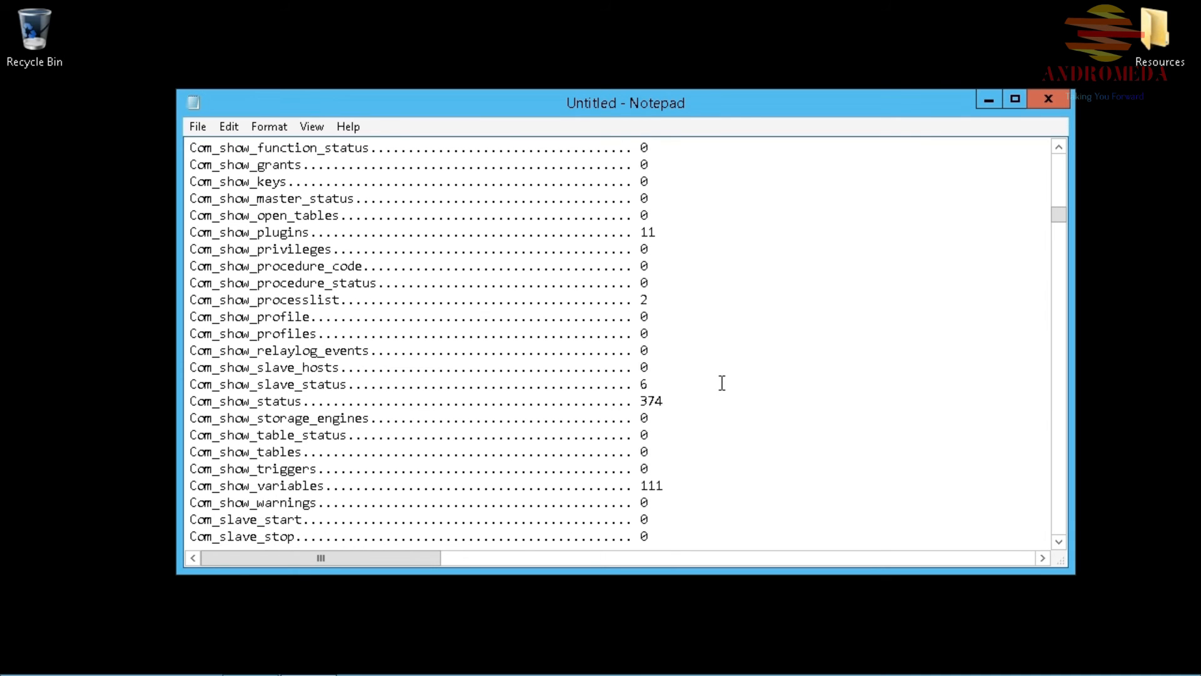
{"action": "scroll", "scroll_direction": "down", "scroll_amount": 3}
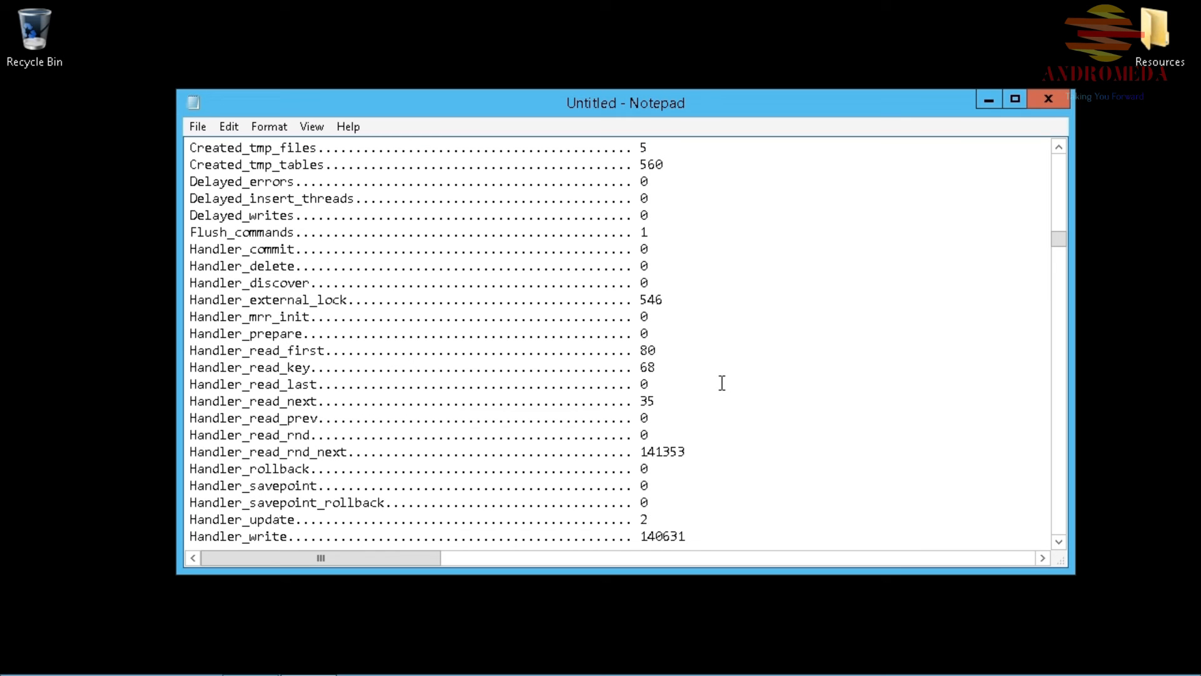
{"action": "scroll", "scroll_direction": "down", "scroll_amount": 3}
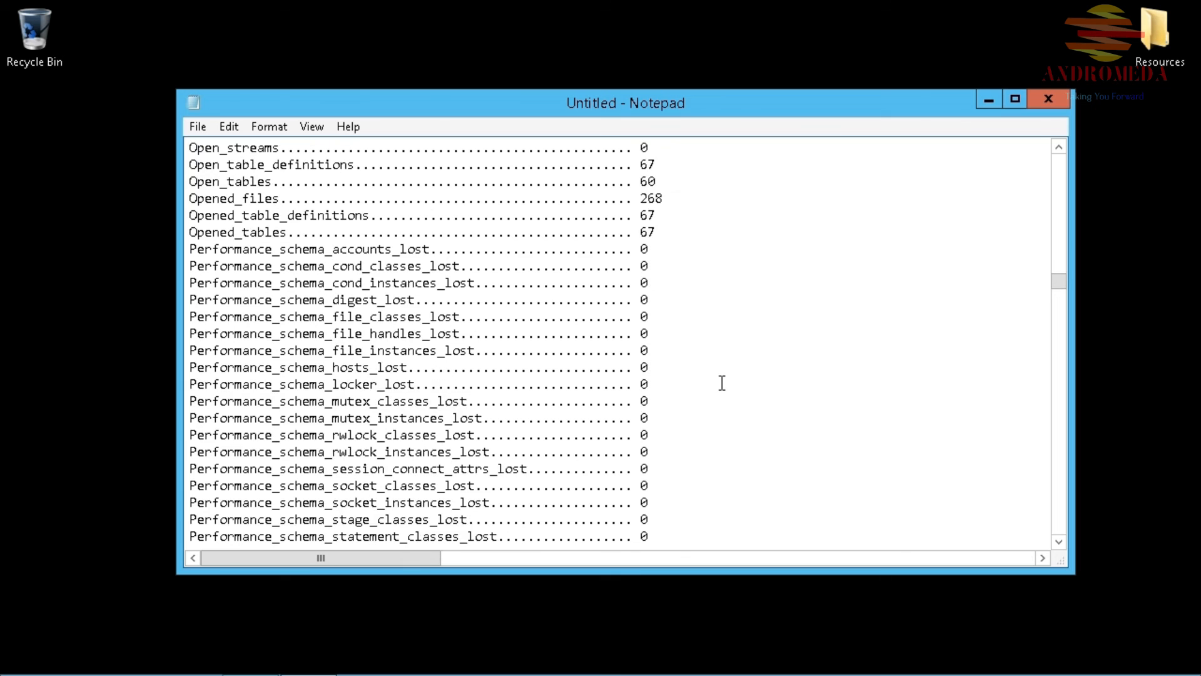
{"action": "scroll", "scroll_direction": "down", "scroll_amount": 3}
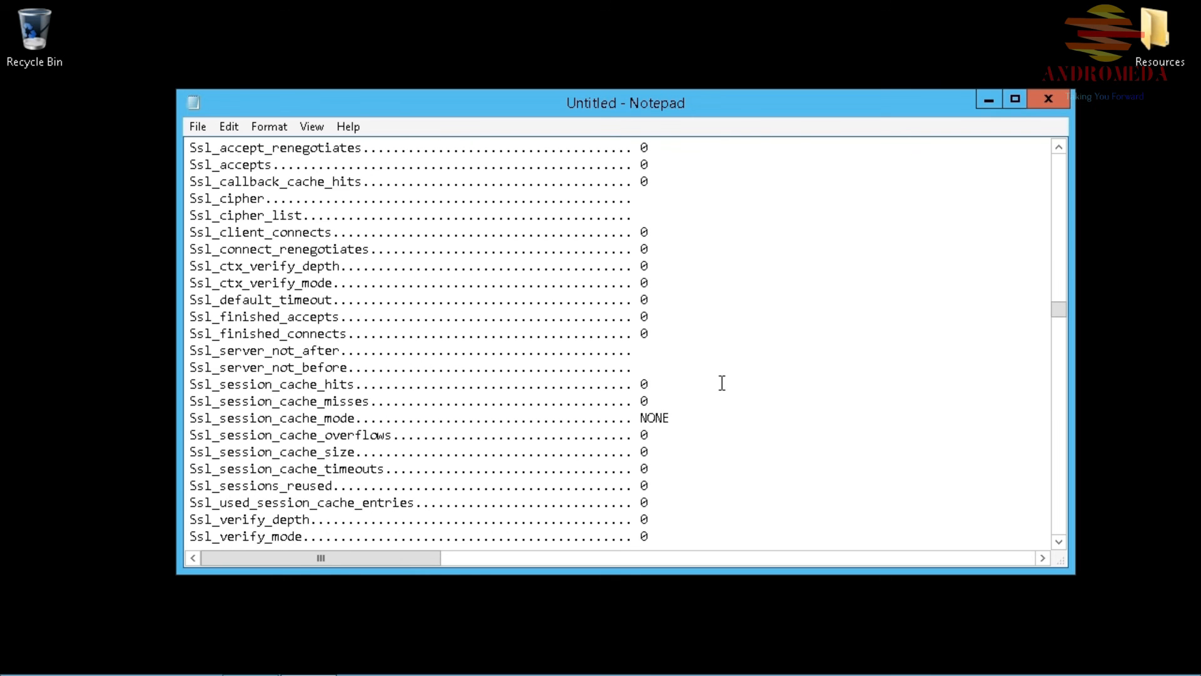
{"action": "scroll", "scroll_direction": "down", "scroll_amount": 3}
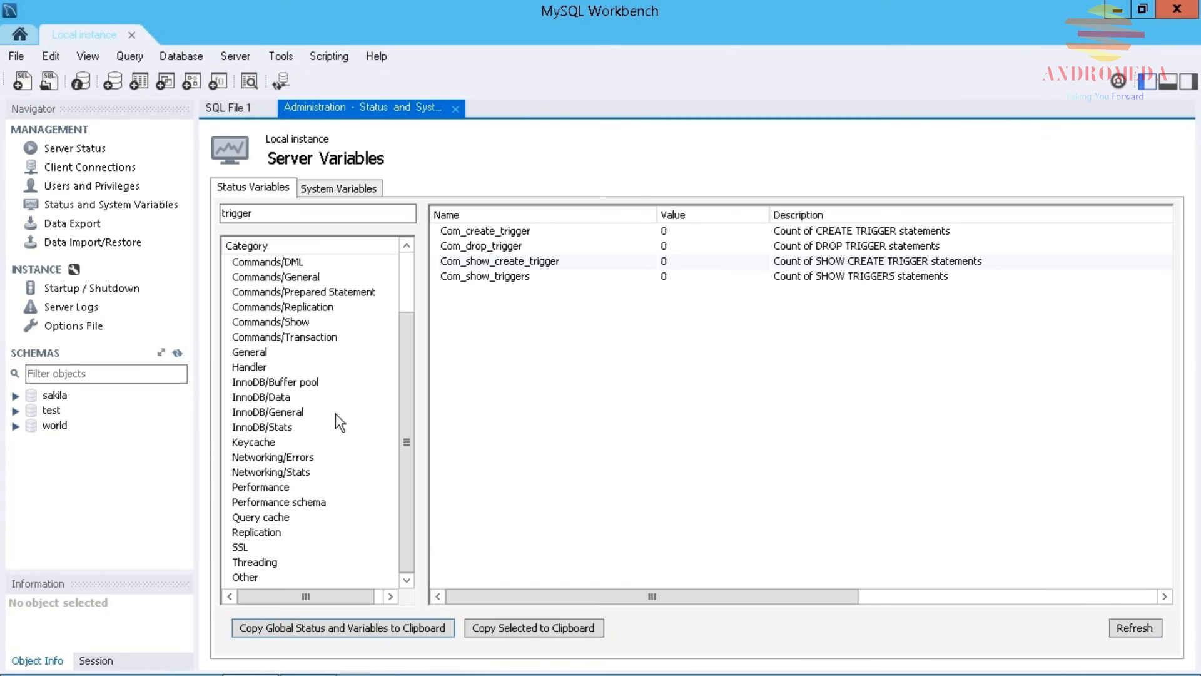
{"action": "mouse_move", "coordinate": [338, 168]}
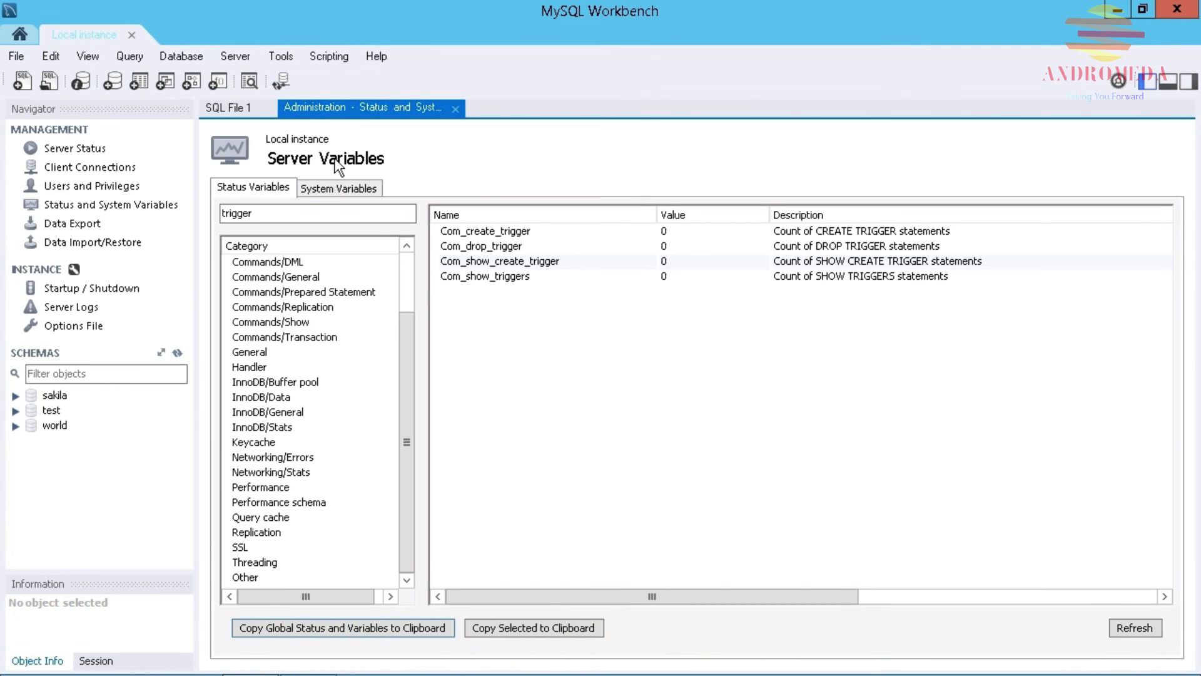
{"action": "mouse_move", "coordinate": [334, 205]}
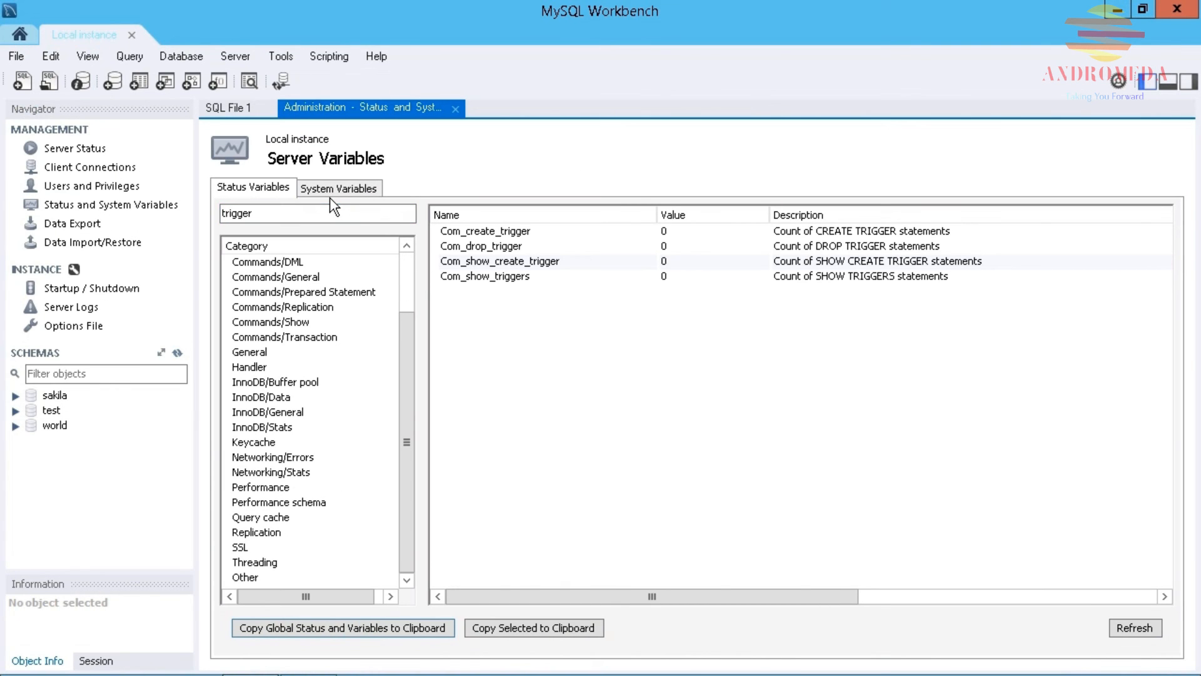